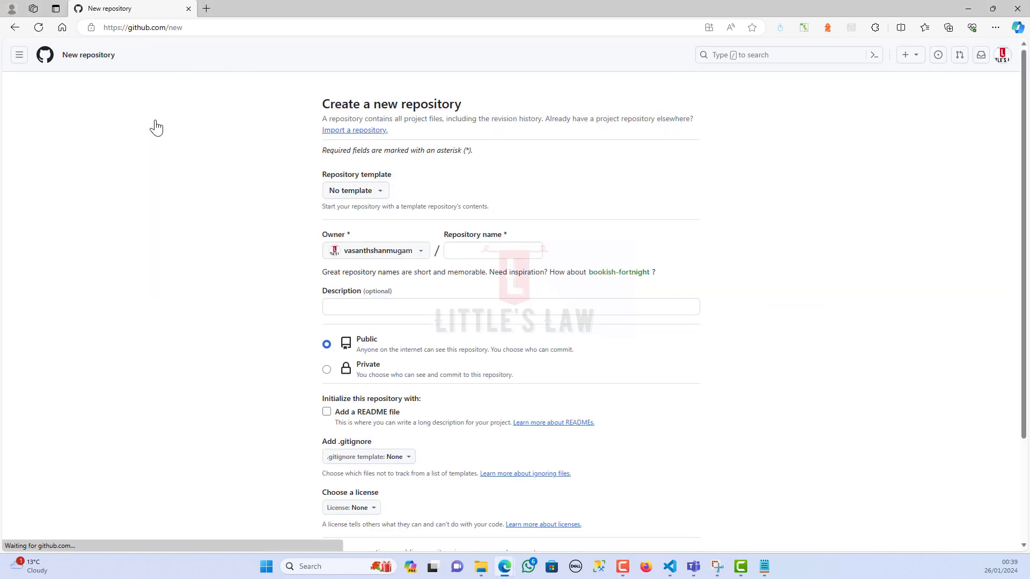
Step: Create a public GitHub repository named jmeter_crlf_fix initialised with a README
{"action": "left_click", "coordinate": [492, 250]}
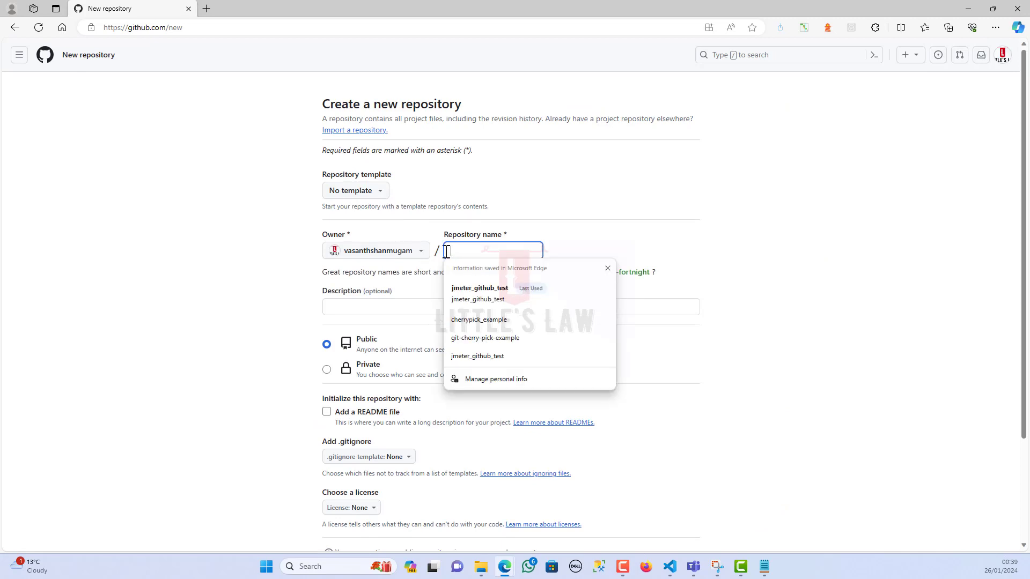
{"action": "left_click", "coordinate": [479, 290]}
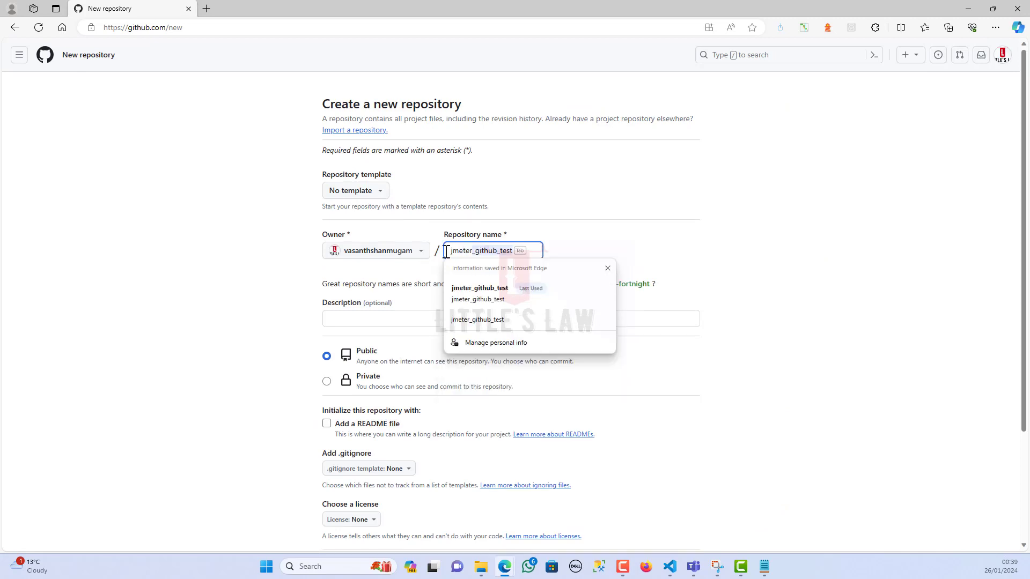
{"action": "type", "text": "jmeter_crlf_fix"}
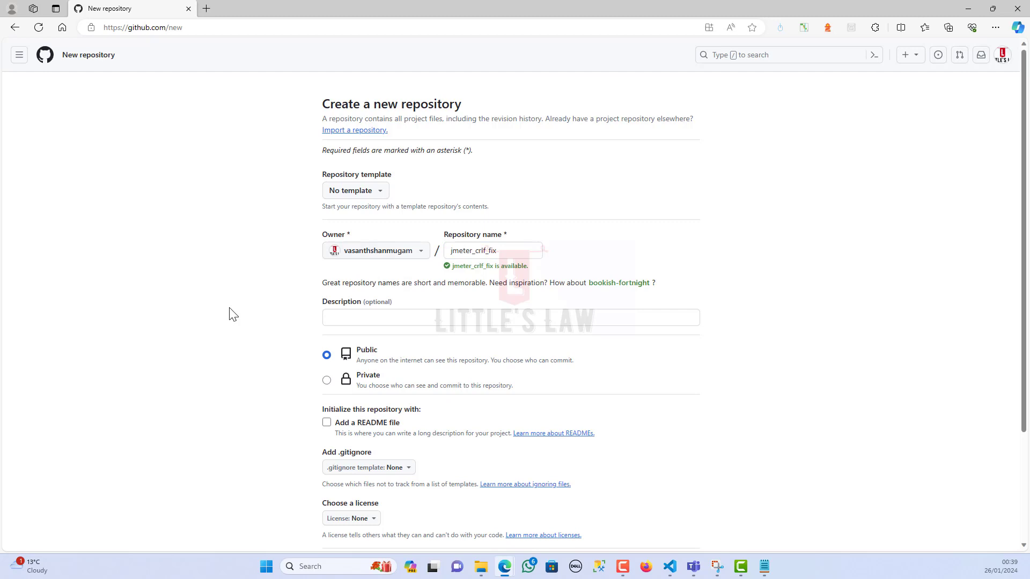
{"action": "mouse_move", "coordinate": [357, 355]}
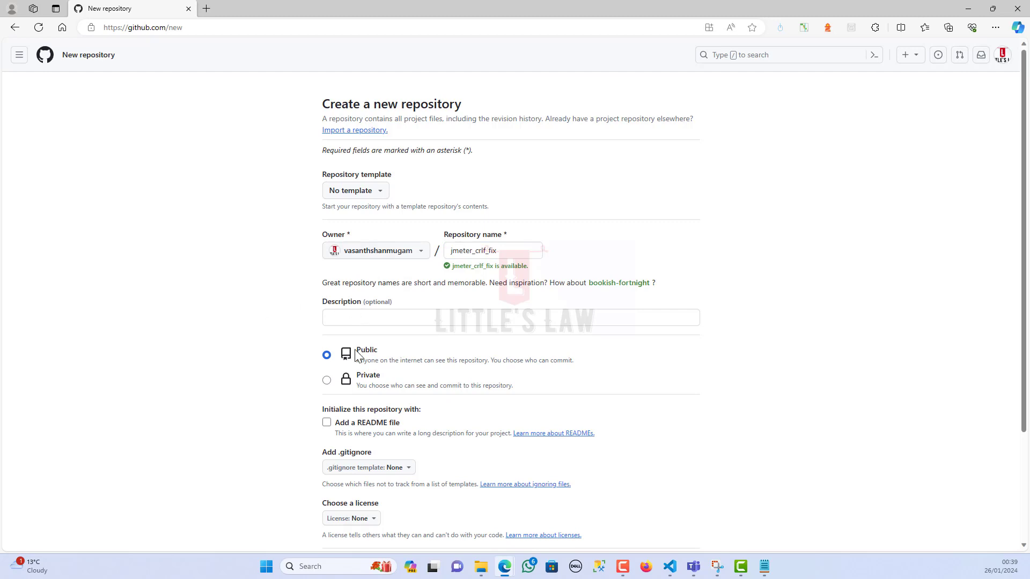
{"action": "mouse_move", "coordinate": [294, 412]}
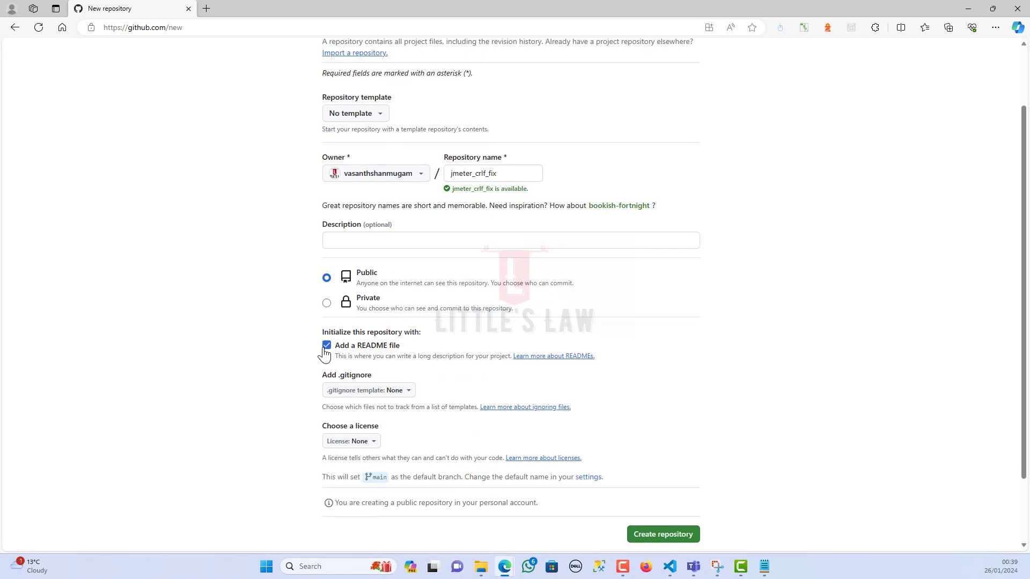
{"action": "scroll", "scroll_direction": "down", "scroll_amount": 3}
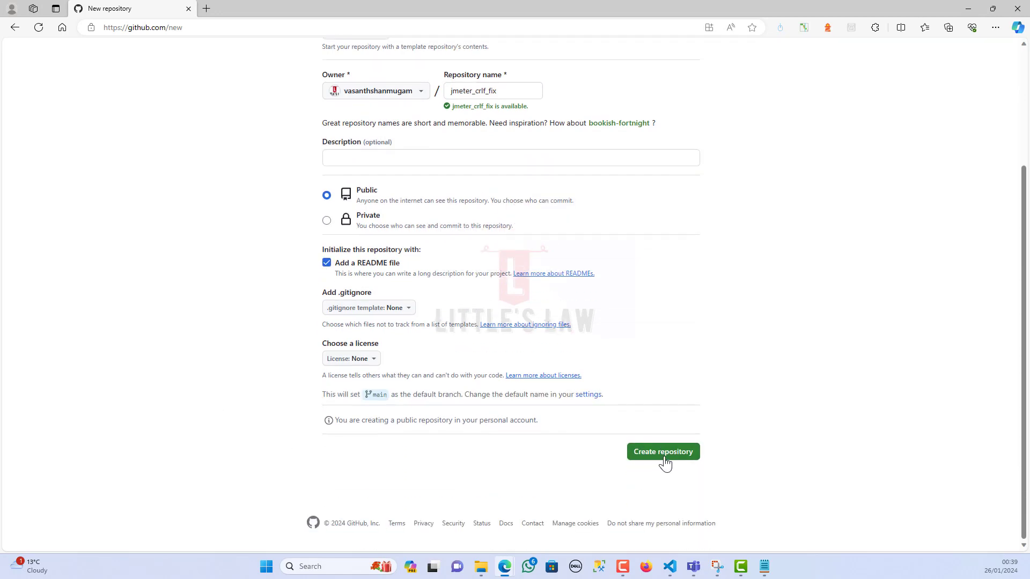
{"action": "left_click", "coordinate": [662, 452]}
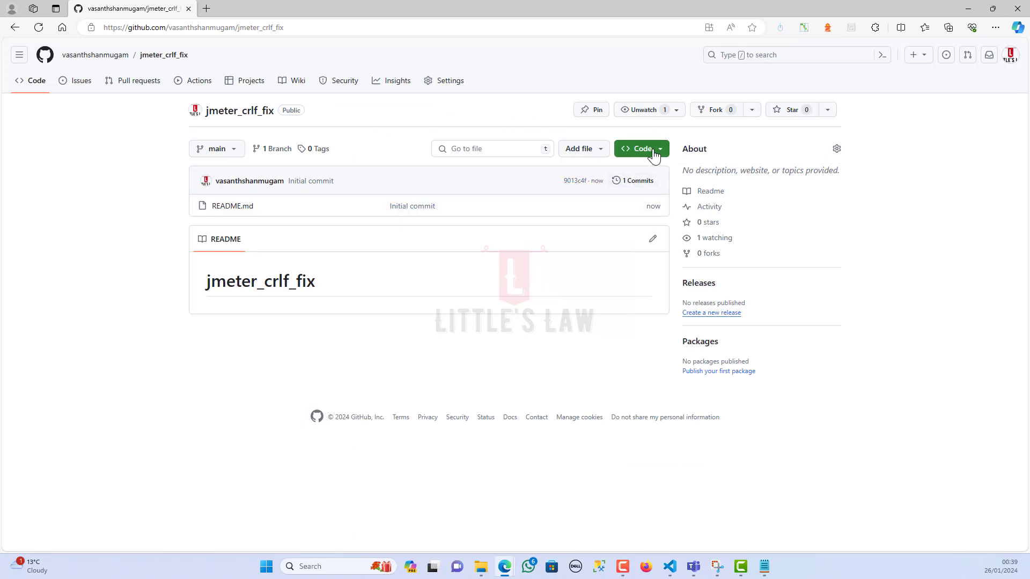
Step: Copy the repository's clone address and start a fresh VS Code window
{"action": "left_click", "coordinate": [639, 148]}
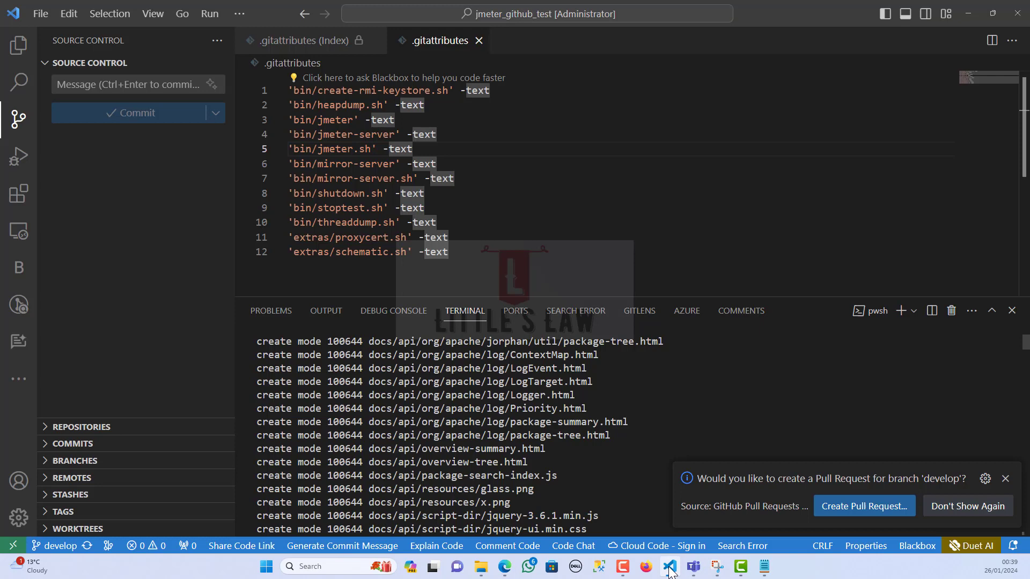
{"action": "left_click", "coordinate": [40, 12]}
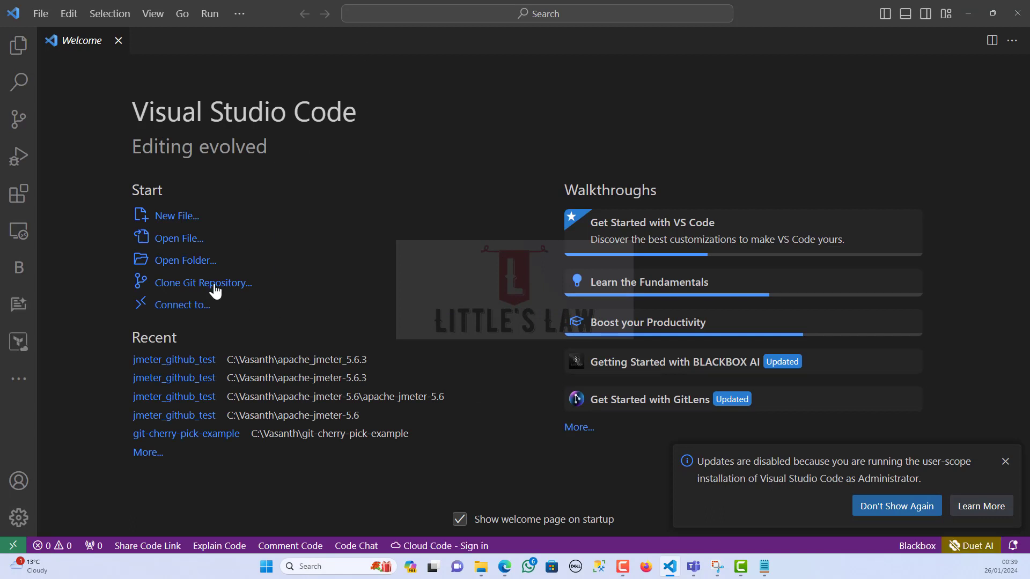
{"action": "left_click", "coordinate": [211, 282]}
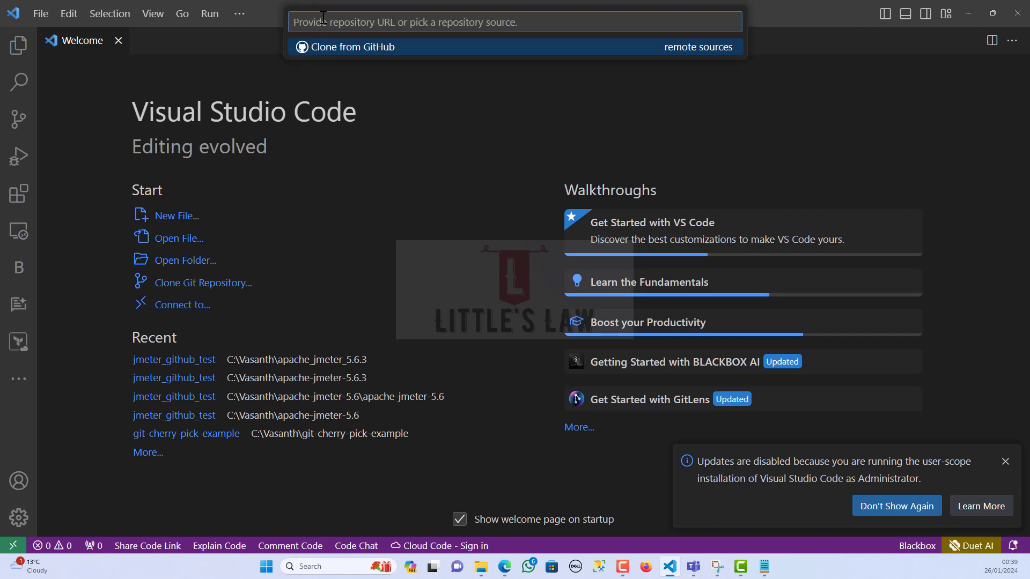
{"action": "type", "text": "https://github.com/vasanthshanmugam/jmeter_crlf_fix.git"}
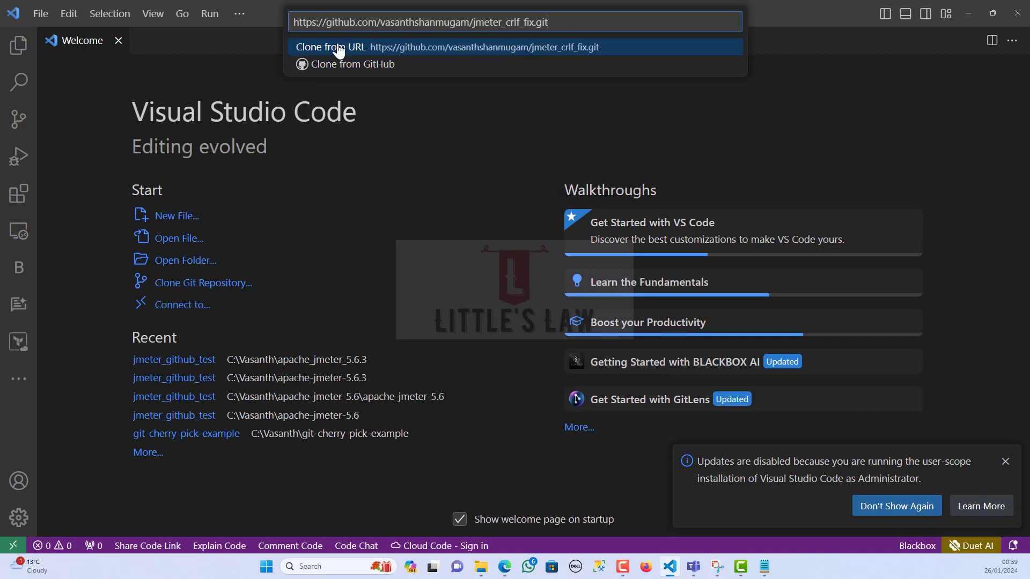
{"action": "left_click", "coordinate": [330, 46]}
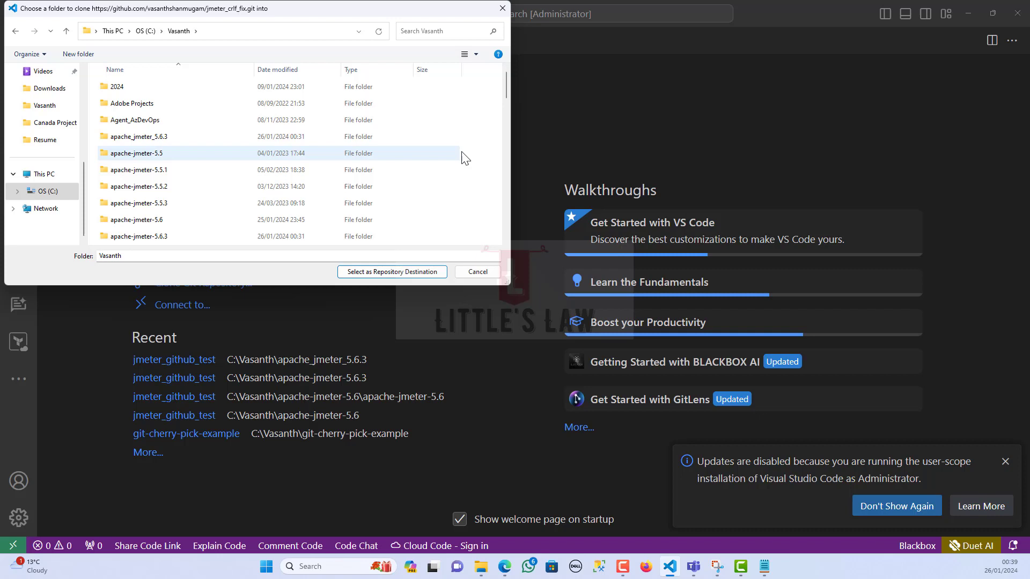
{"action": "right_click", "coordinate": [464, 158]}
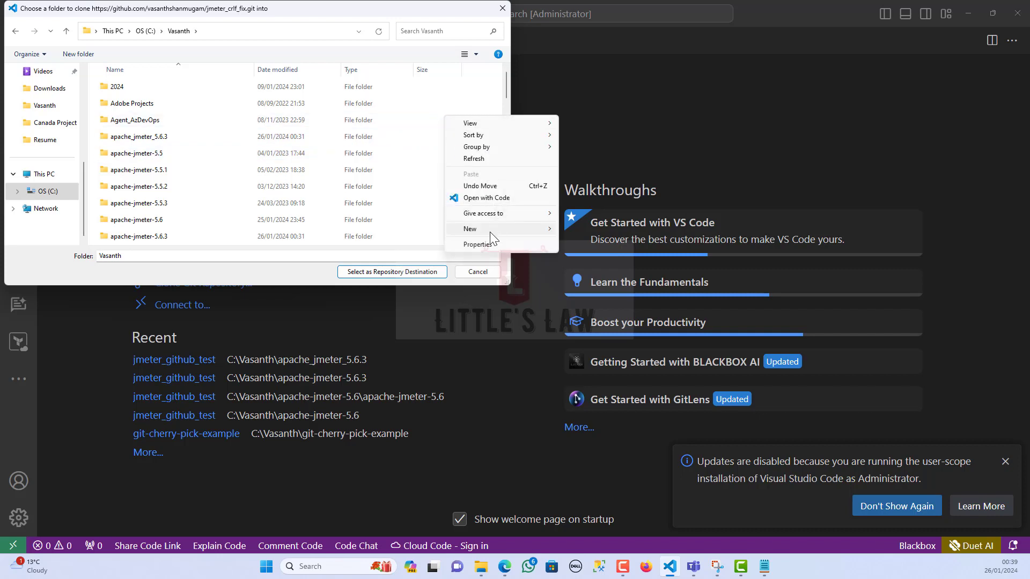
{"action": "left_click", "coordinate": [470, 229]}
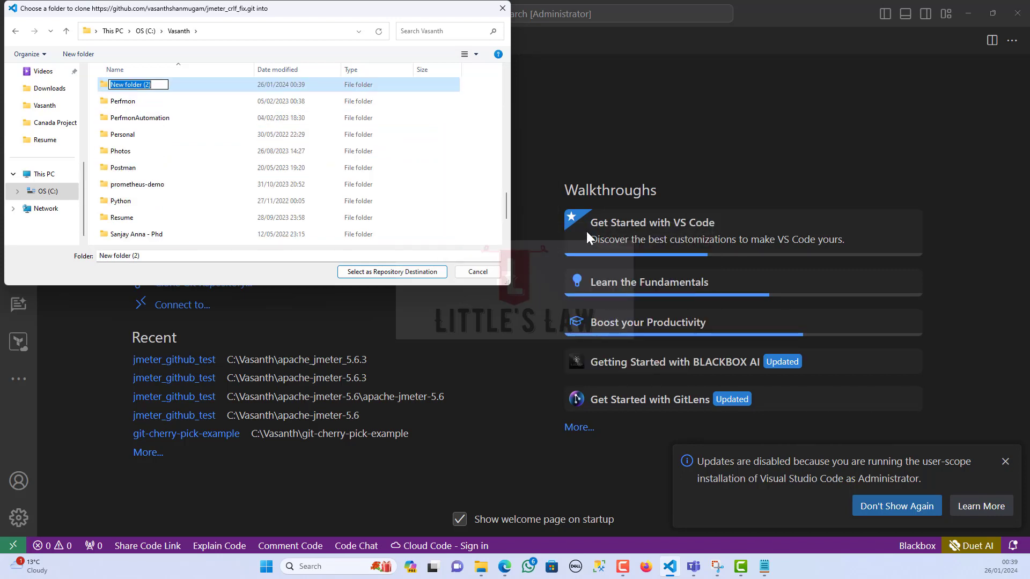
{"action": "type", "text": "Test"}
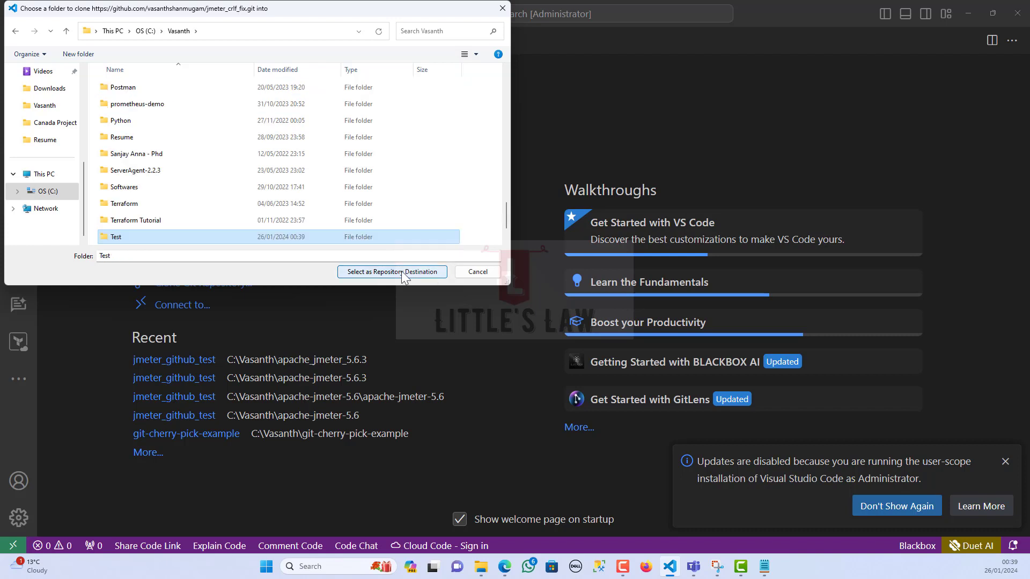
{"action": "left_click", "coordinate": [392, 271]}
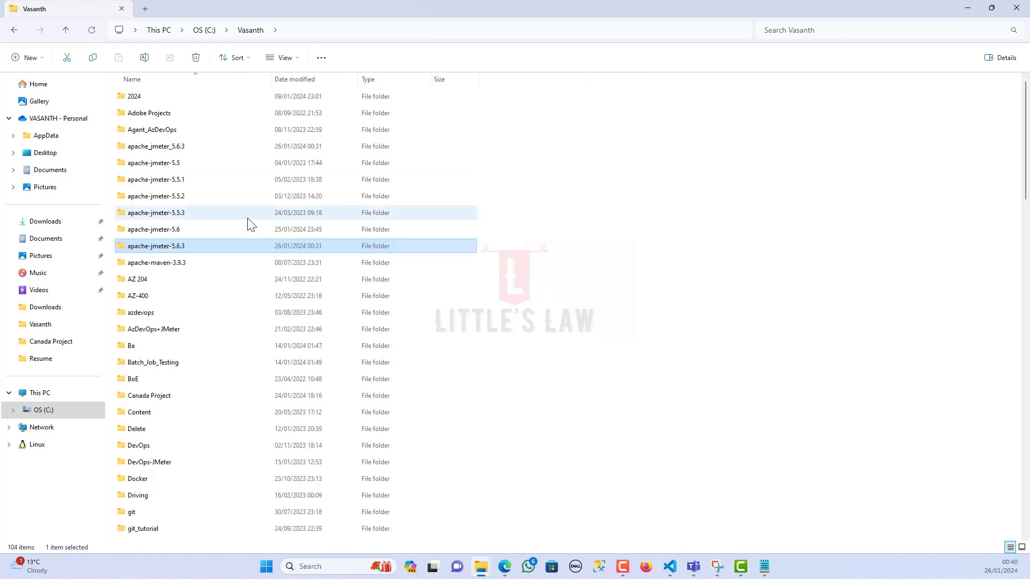
Step: Select the bin, lib and remaining JMeter files in jmeter_github_test for copying
{"action": "left_click", "coordinate": [156, 146]}
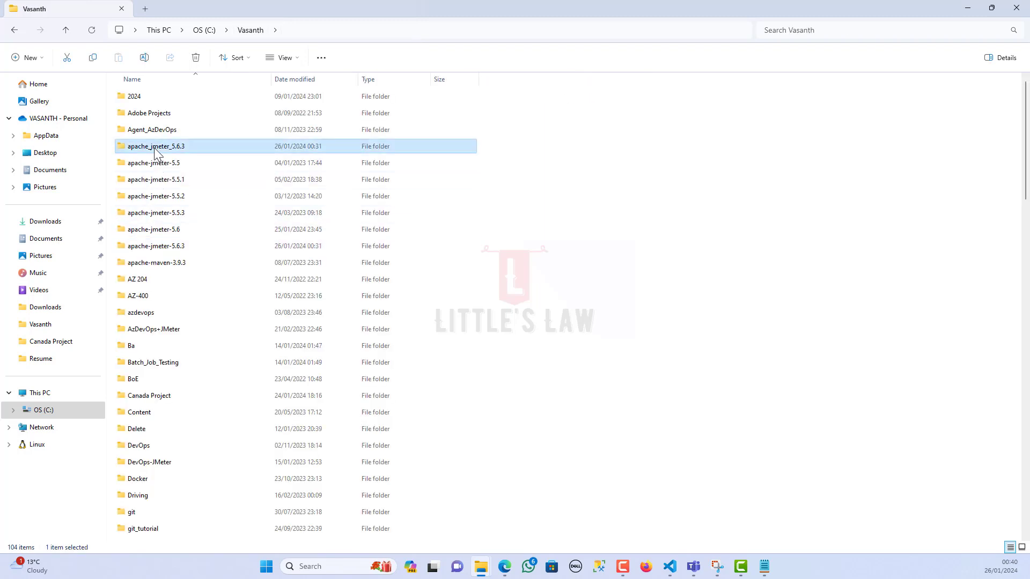
{"action": "double_click", "coordinate": [155, 145]}
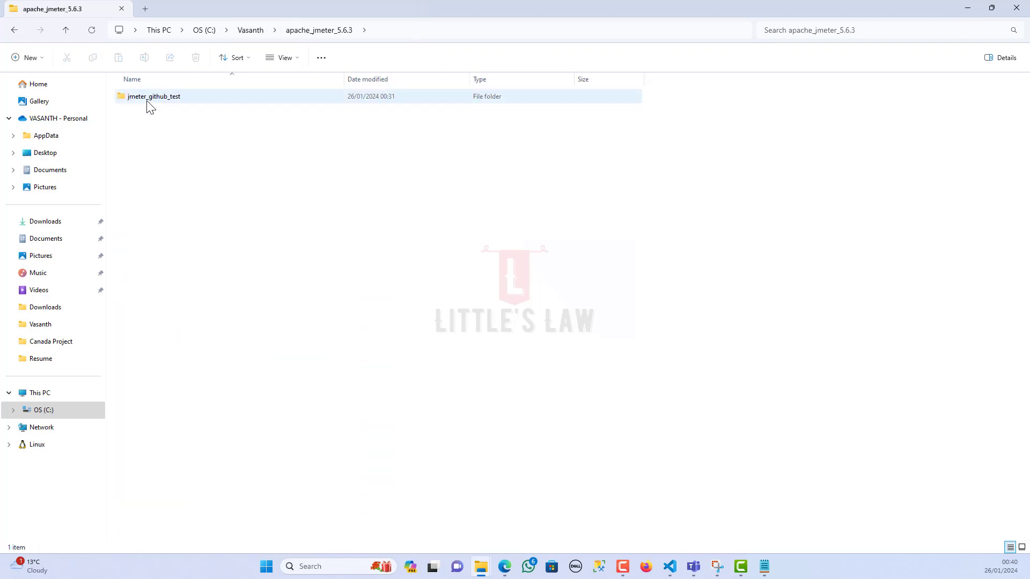
{"action": "double_click", "coordinate": [153, 95]}
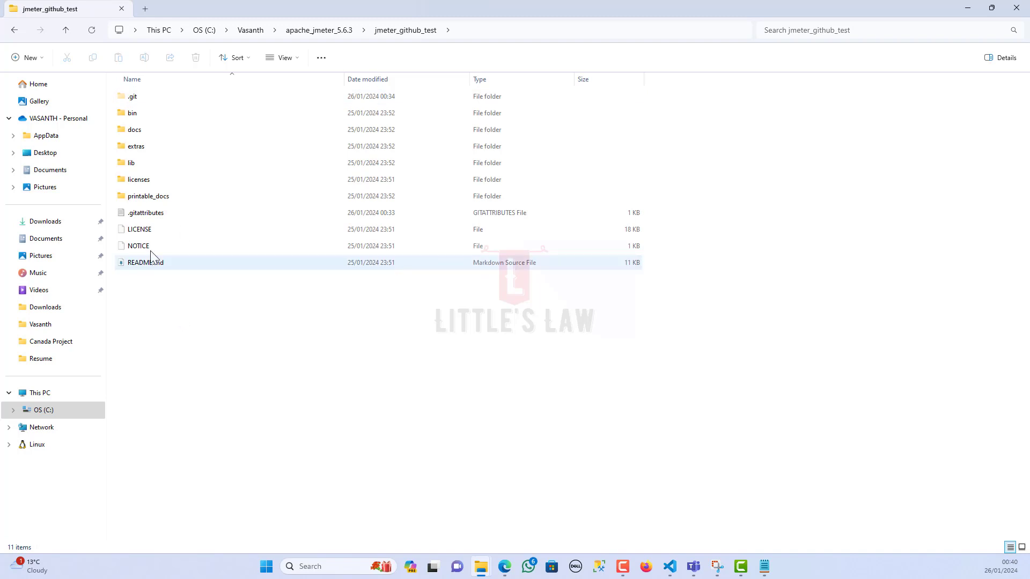
{"action": "left_click", "coordinate": [130, 112]}
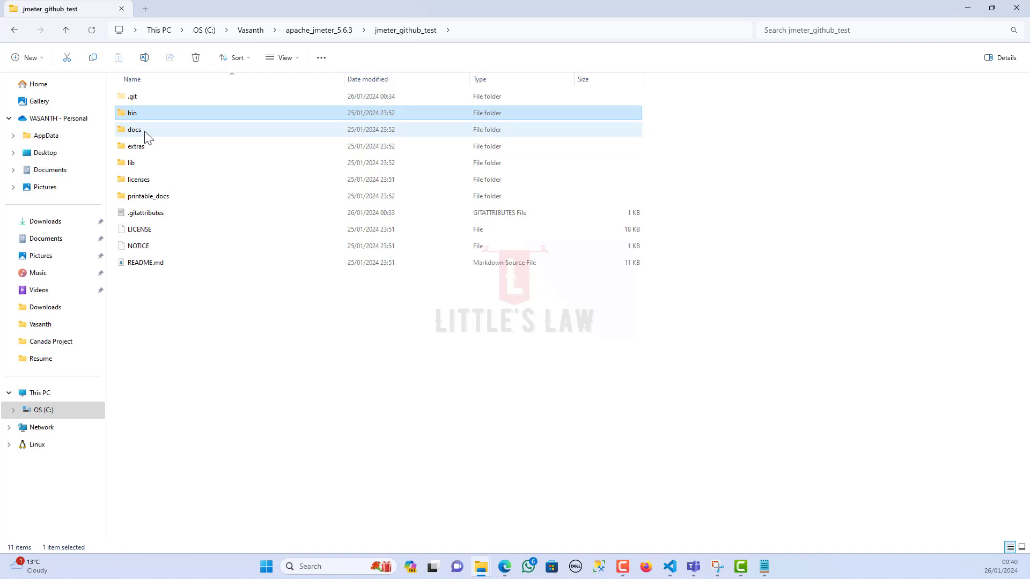
{"action": "left_click", "coordinate": [138, 179]}
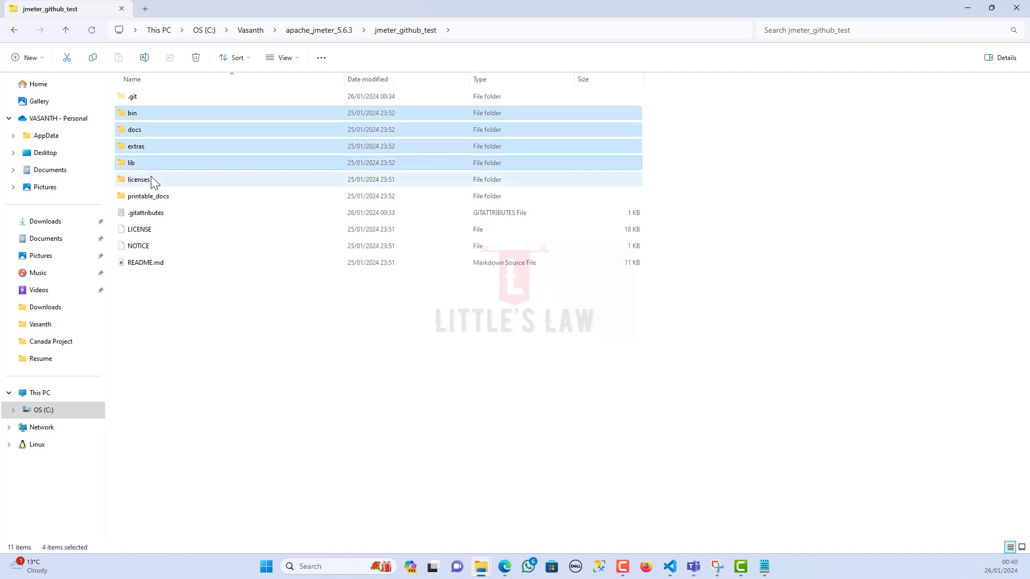
{"action": "left_click", "coordinate": [139, 245]}
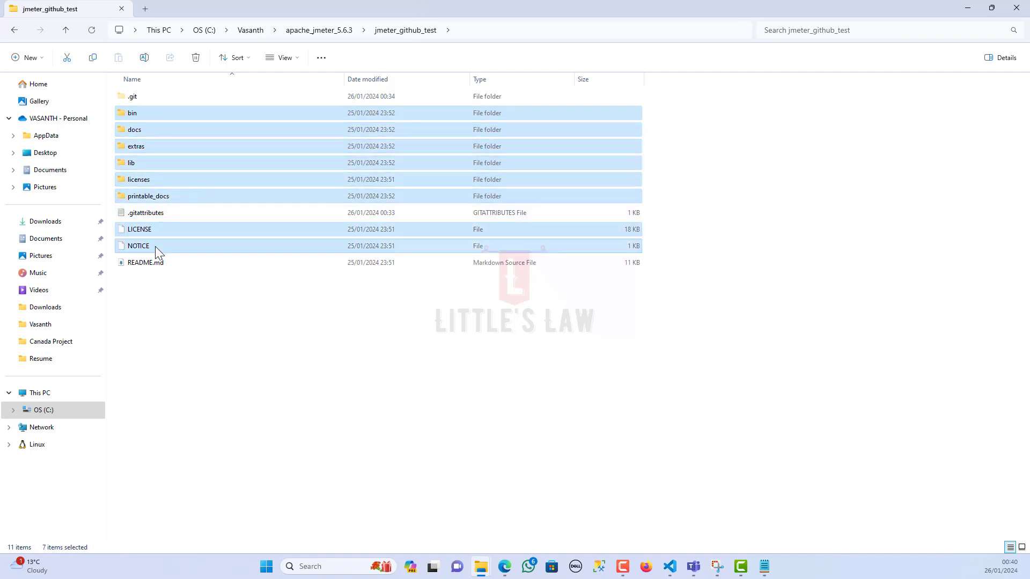
{"action": "left_click", "coordinate": [145, 262]}
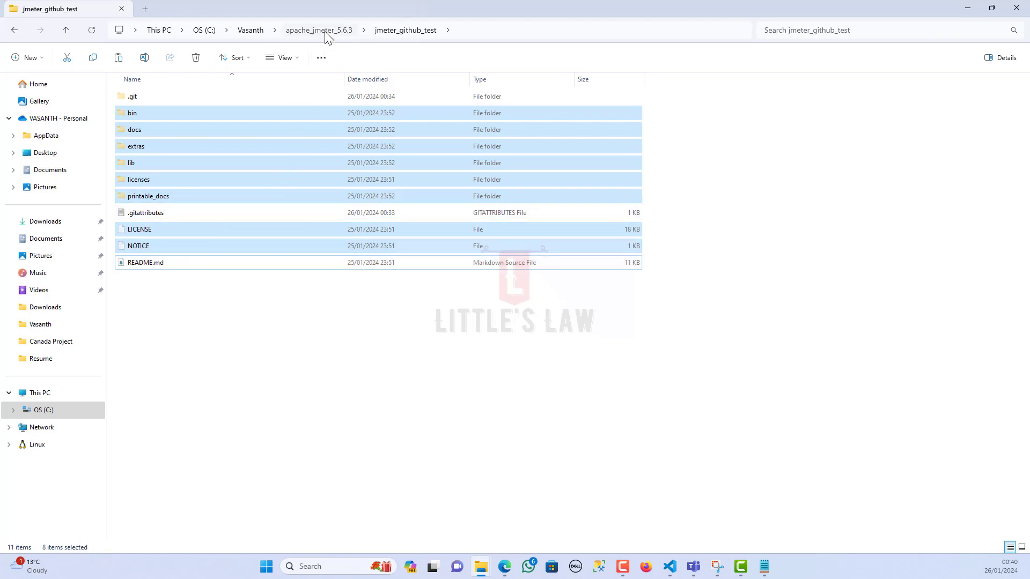
Step: Open Test\jmeter_crlf_fix as the VS Code project and view its 2622 untracked changes
{"action": "left_click", "coordinate": [250, 30]}
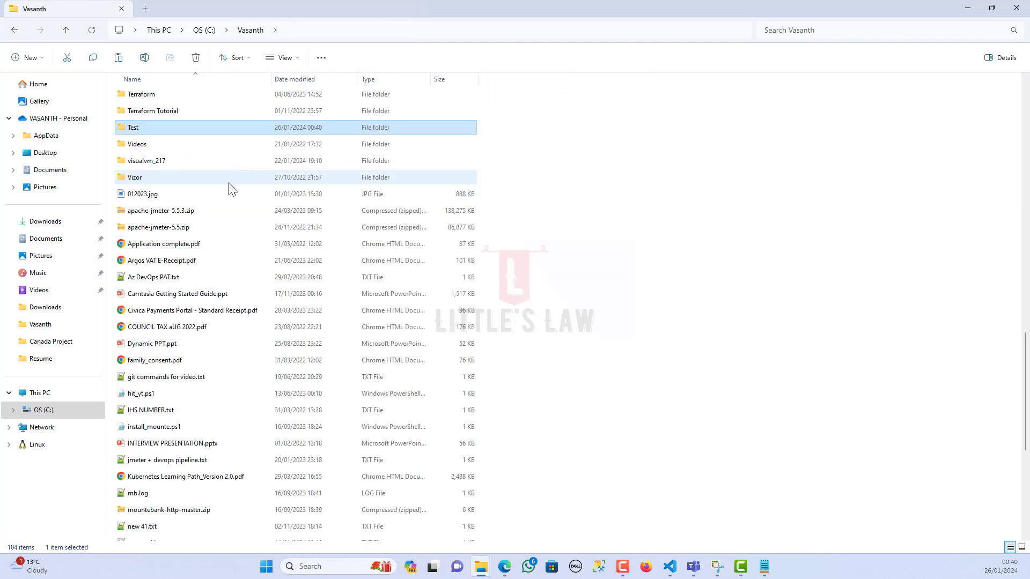
{"action": "double_click", "coordinate": [133, 127]}
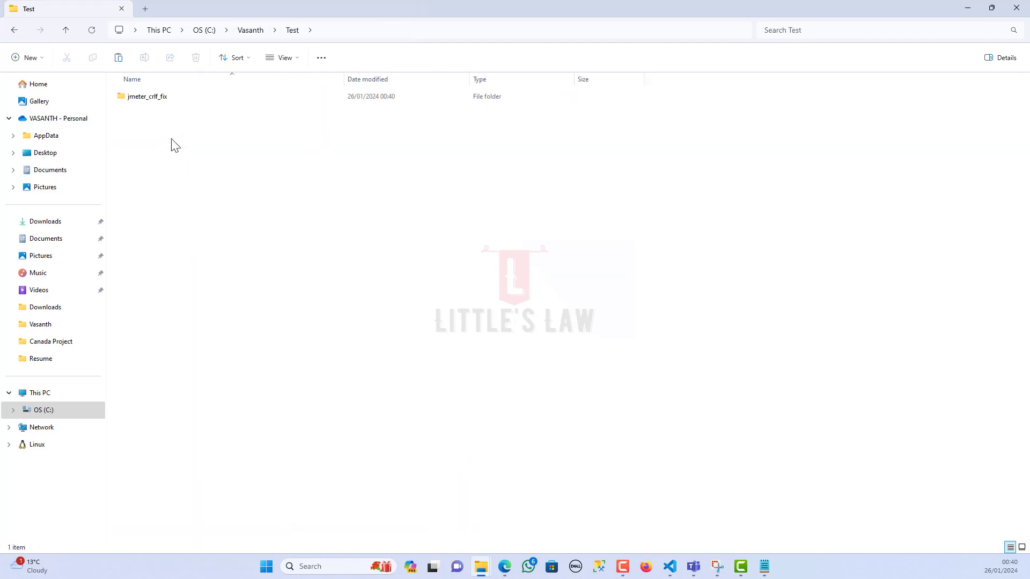
{"action": "double_click", "coordinate": [147, 96]}
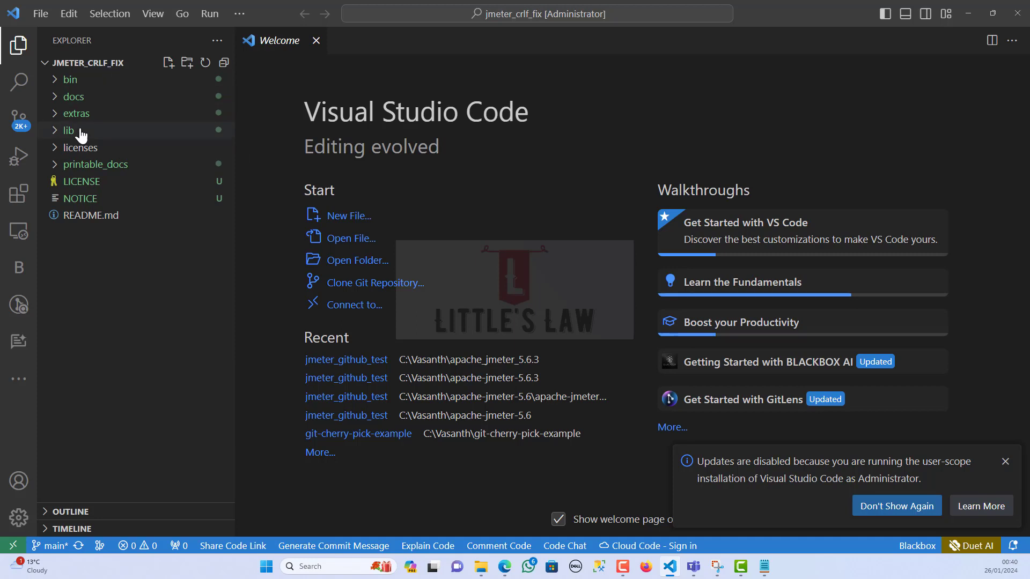
{"action": "left_click", "coordinate": [20, 120]}
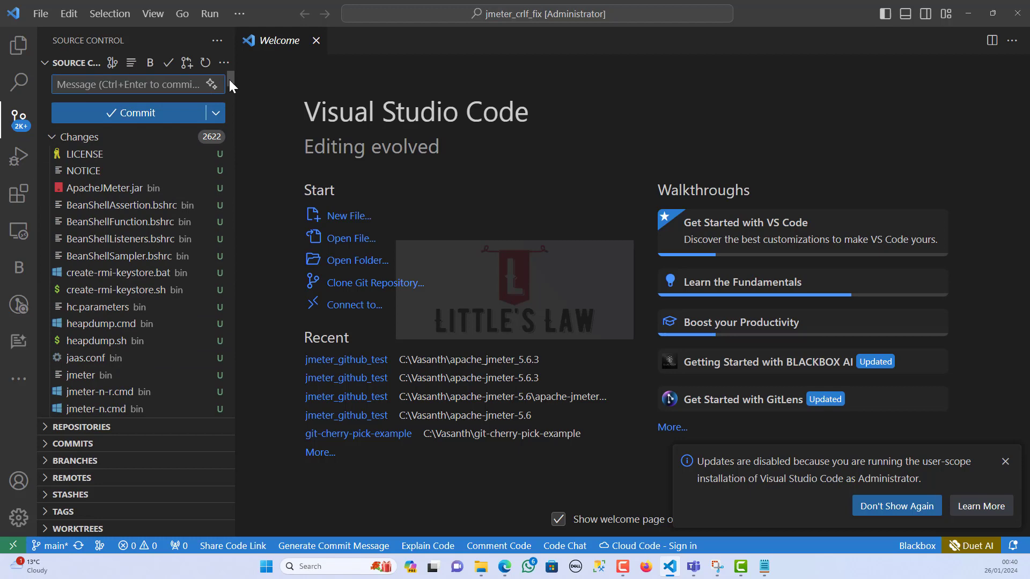
{"action": "left_click", "coordinate": [239, 13]}
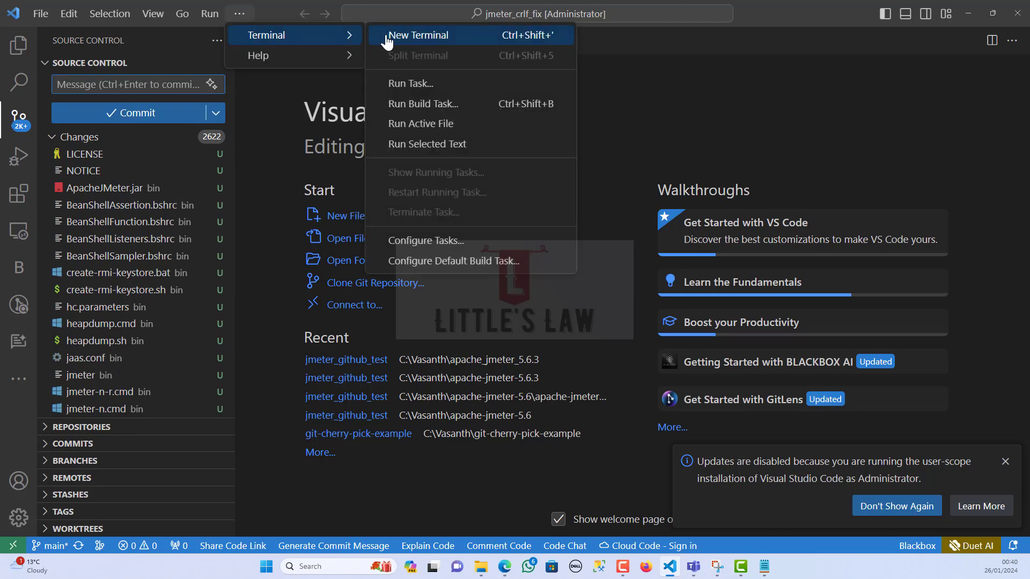
Step: In a new terminal run git status, then create and check out the develop branch
{"action": "left_click", "coordinate": [418, 35]}
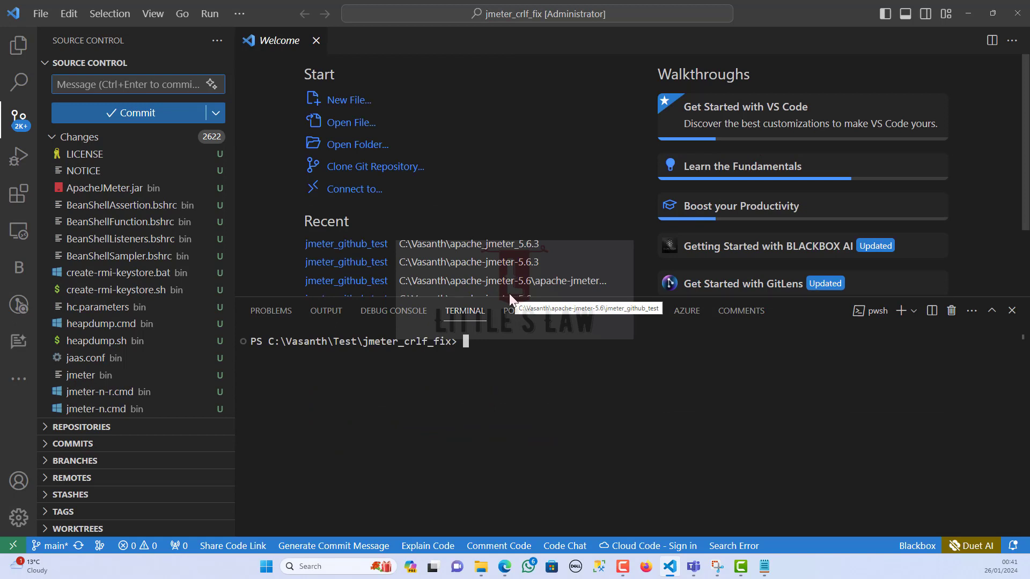
{"action": "type", "text": "git"}
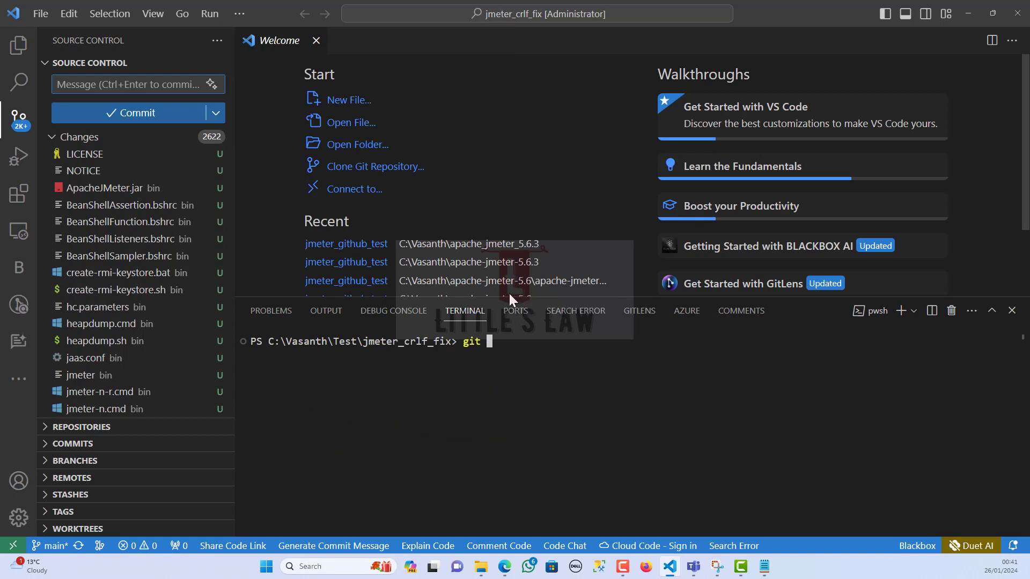
{"action": "key", "text": "Enter"}
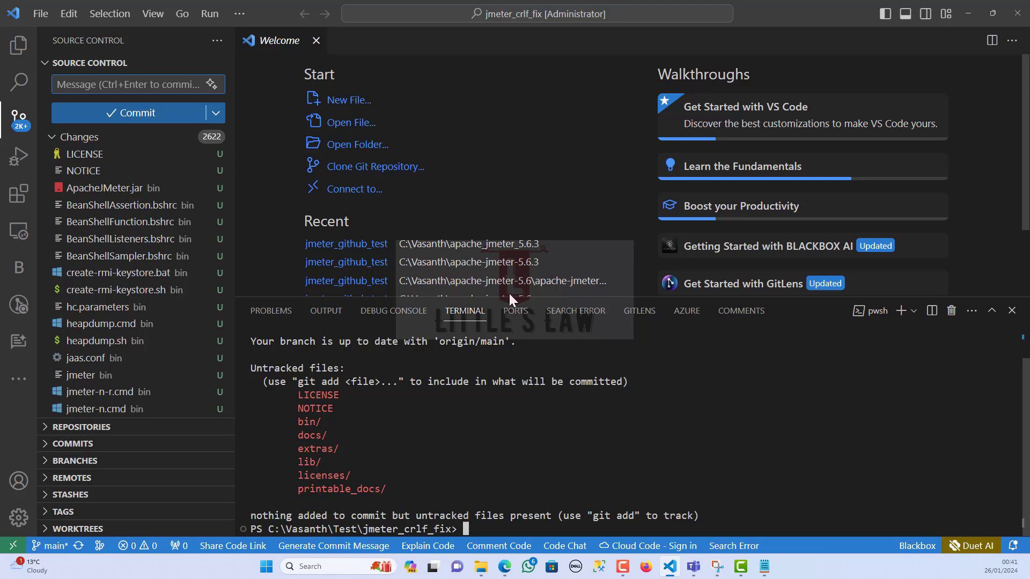
{"action": "type", "text": "git a"}
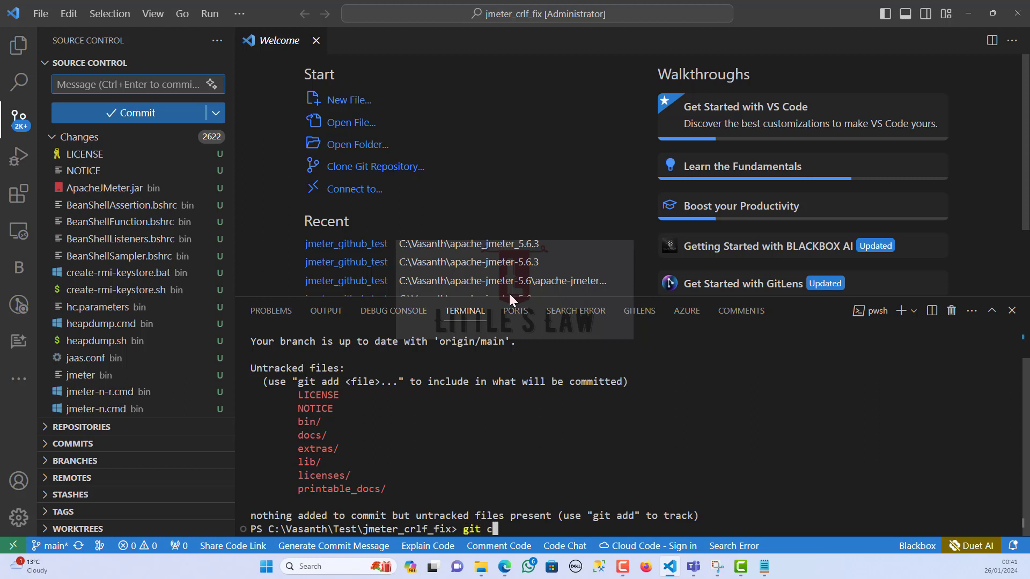
{"action": "type", "text": "heckout -b"}
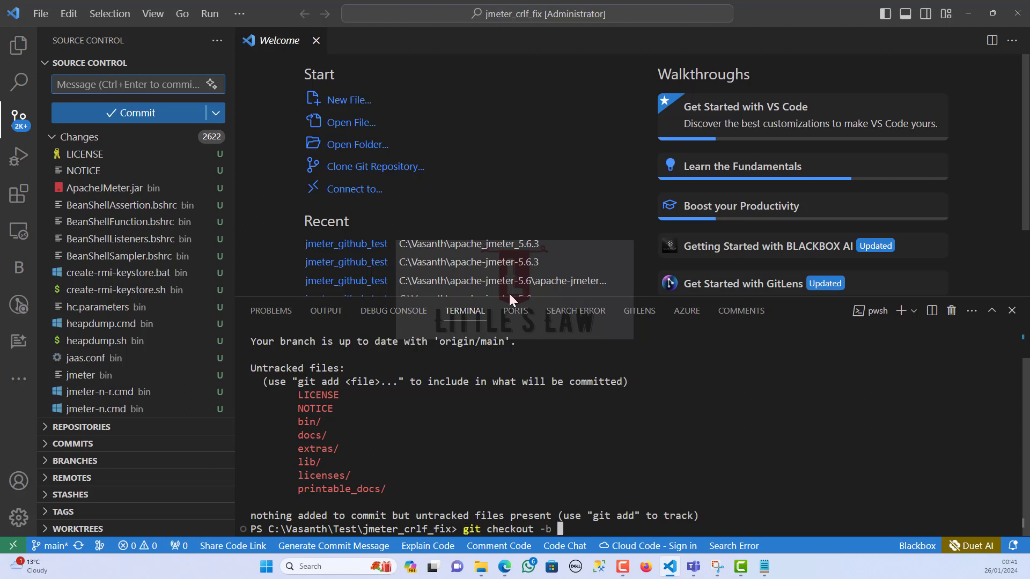
{"action": "type", "text": "develop"}
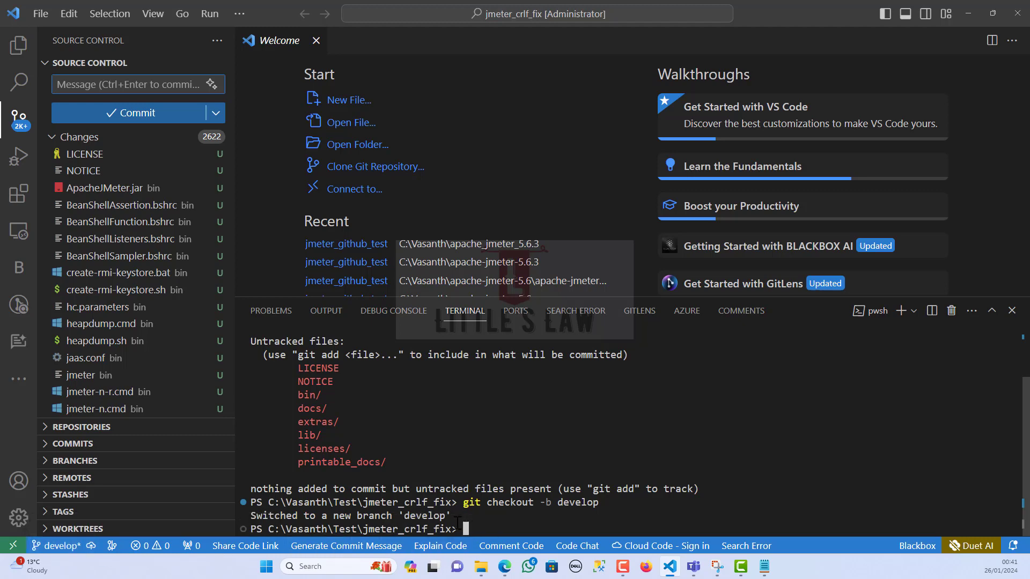
{"action": "type", "text": "git"}
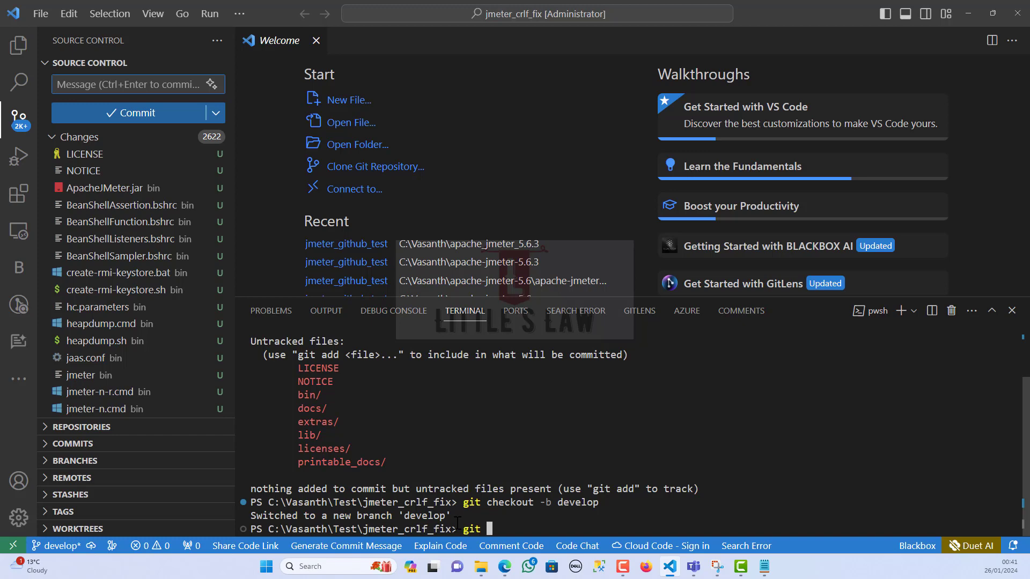
Step: Stage all 2622 files with git add . and review the LF-to-CRLF warnings for shell scripts
{"action": "type", "text": "add"}
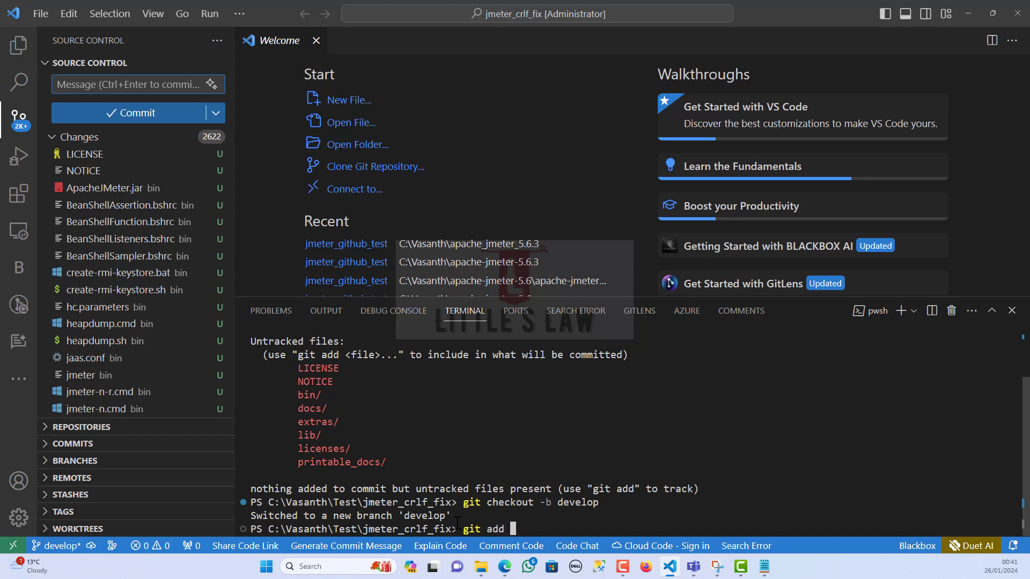
{"action": "type", "text": "."}
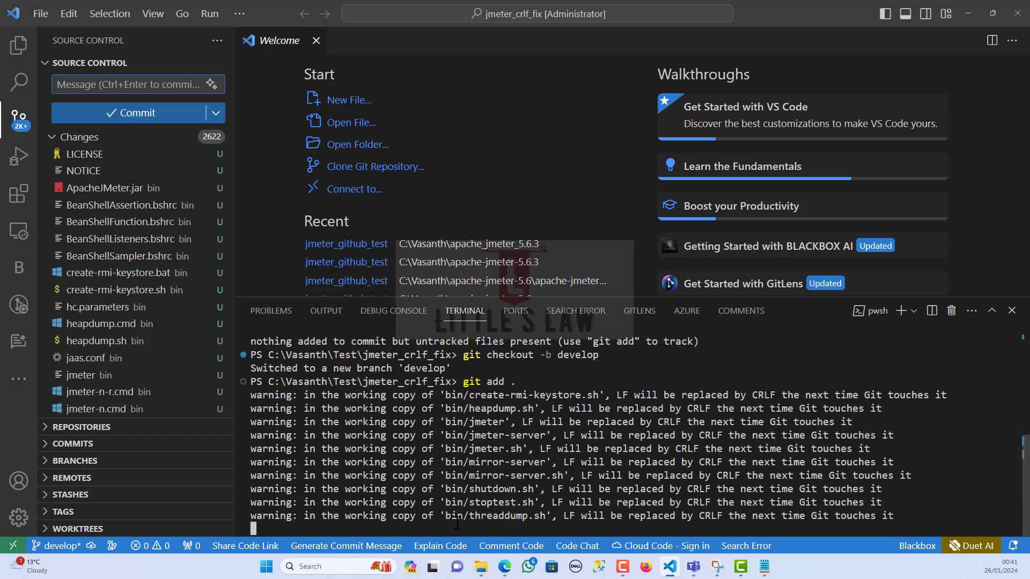
{"action": "mouse_move", "coordinate": [488, 502]}
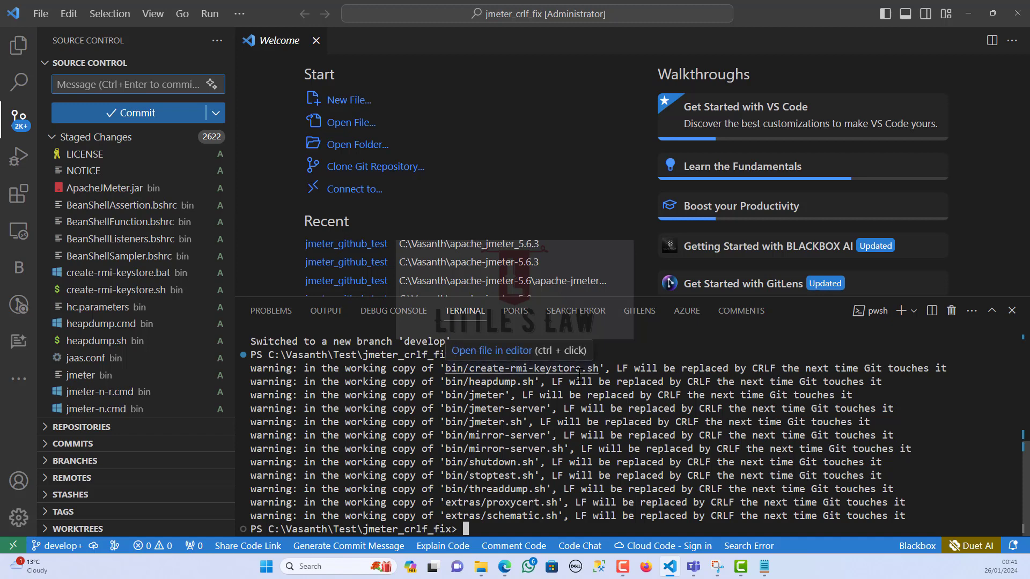
{"action": "type", "text": "git add ."}
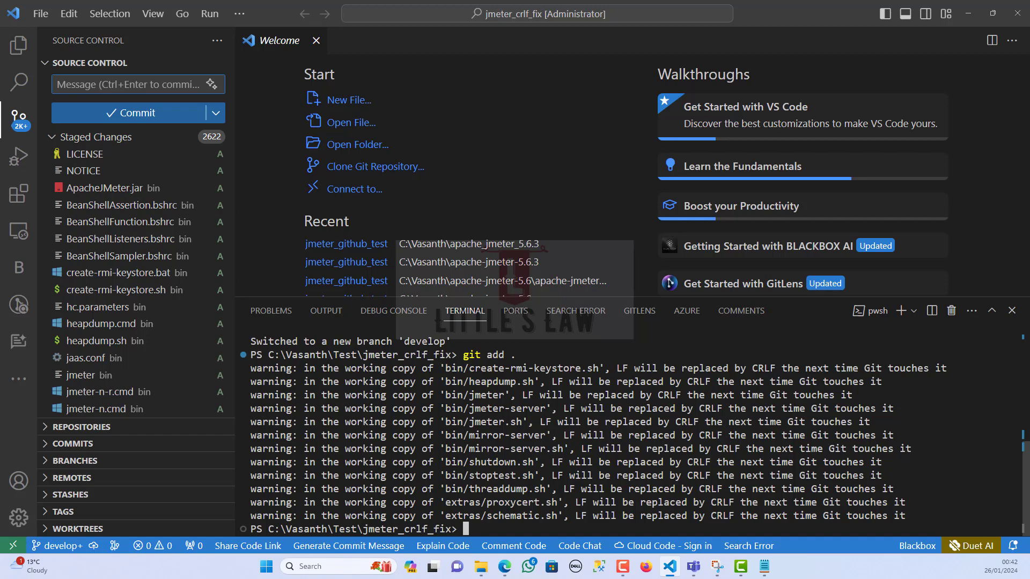
{"action": "mouse_move", "coordinate": [303, 123]}
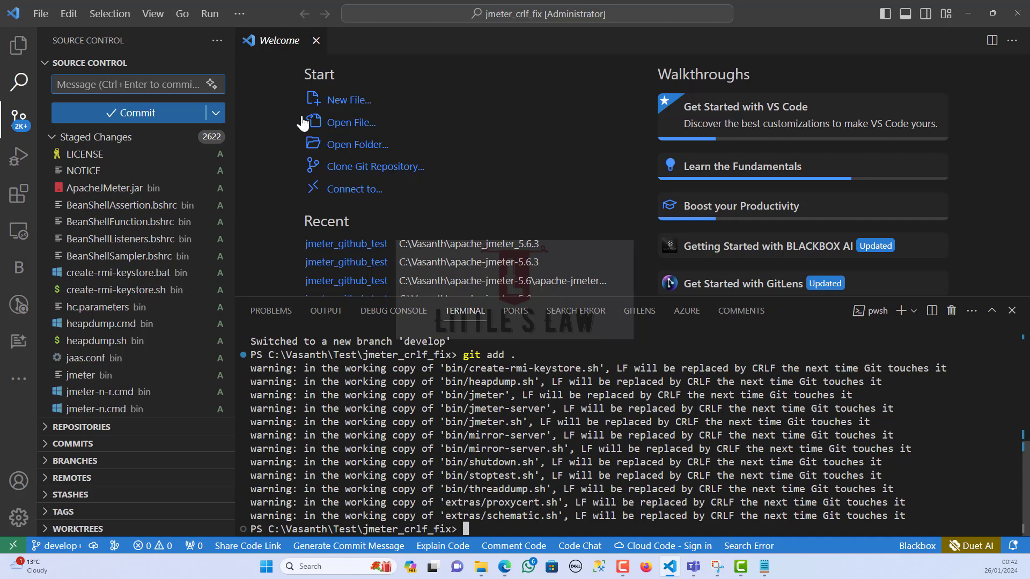
Step: Create a root .gitattributes listing the twelve warned shell scripts, each marked -text
{"action": "left_click", "coordinate": [18, 46]}
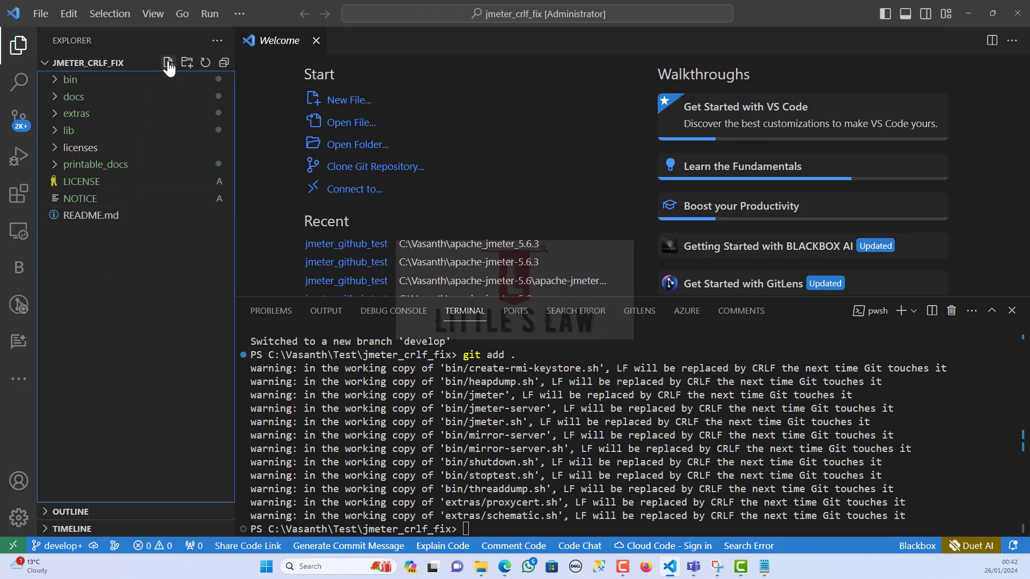
{"action": "left_click", "coordinate": [169, 62]}
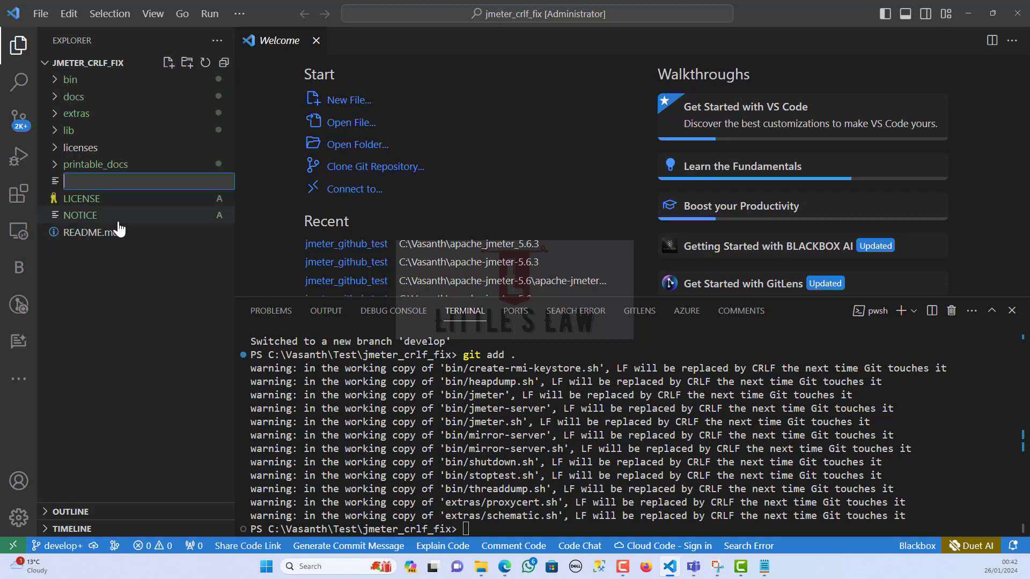
{"action": "type", "text": ".gitattribute"}
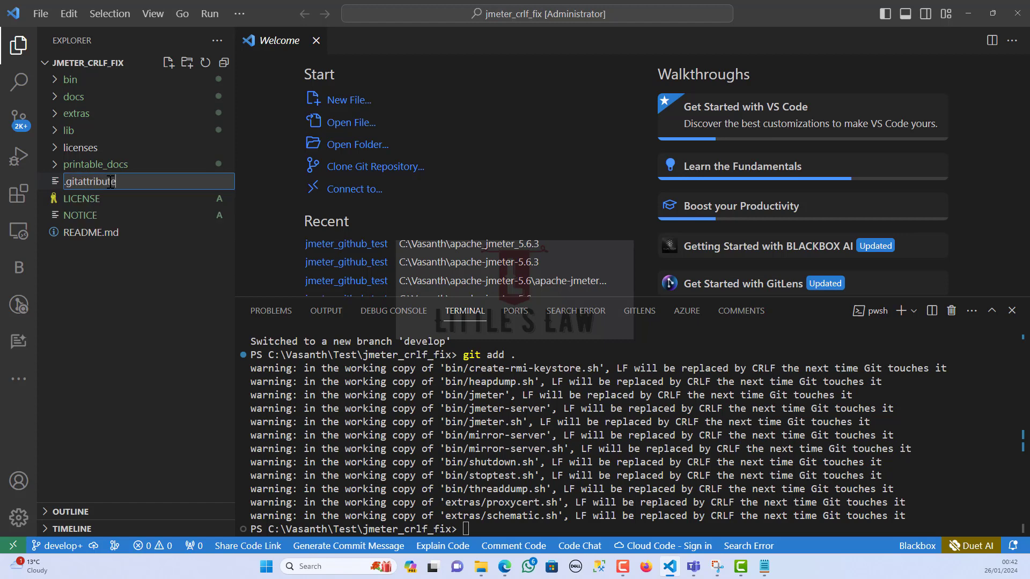
{"action": "type", "text": "s"}
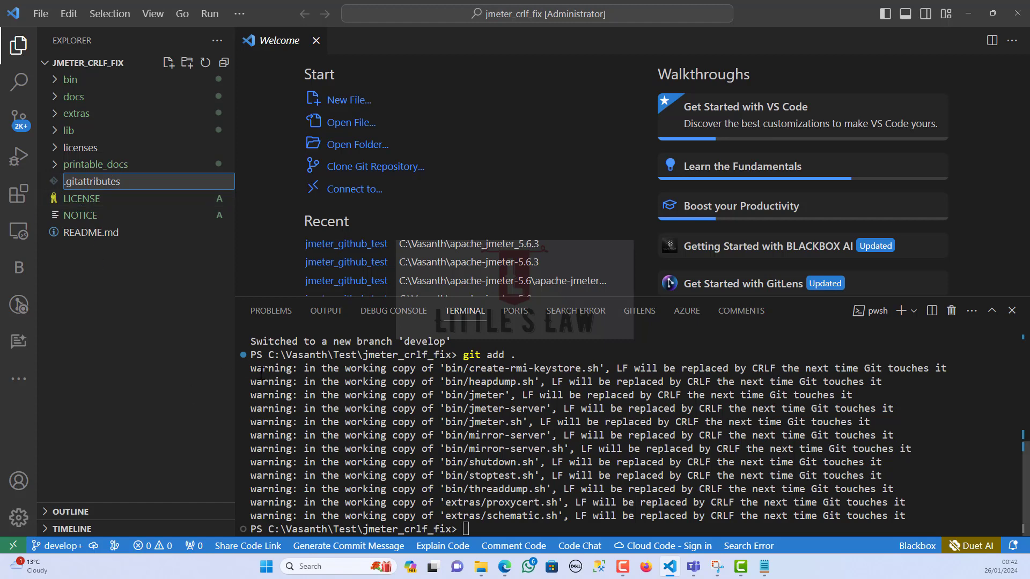
{"action": "double_click", "coordinate": [92, 181]}
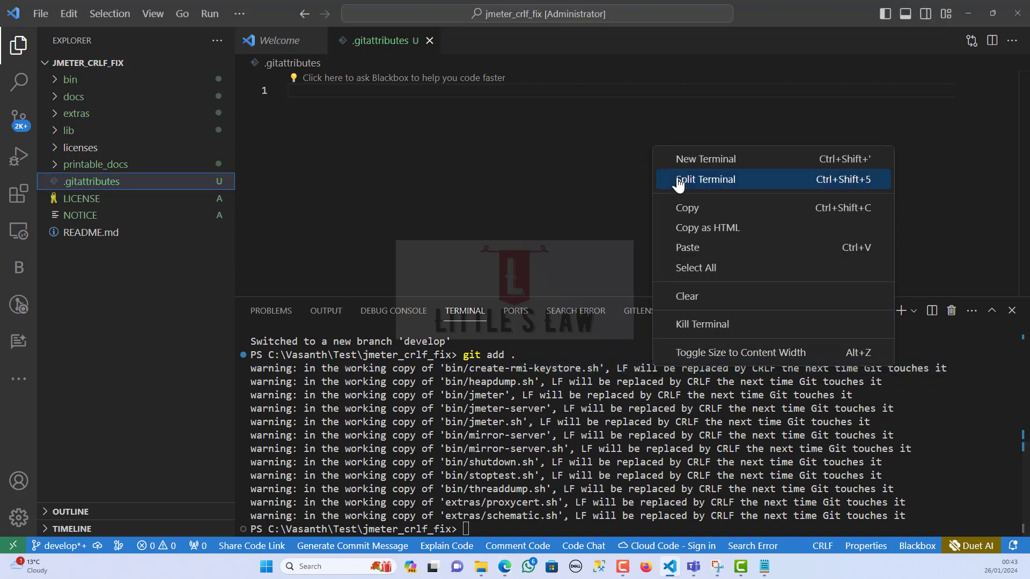
{"action": "left_click", "coordinate": [686, 207]}
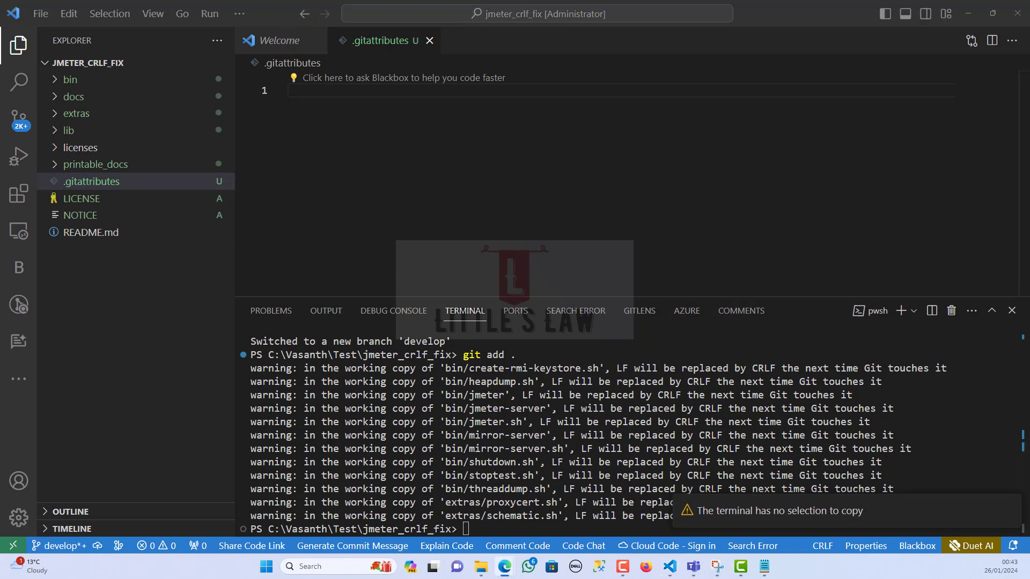
{"action": "mouse_move", "coordinate": [108, 186]}
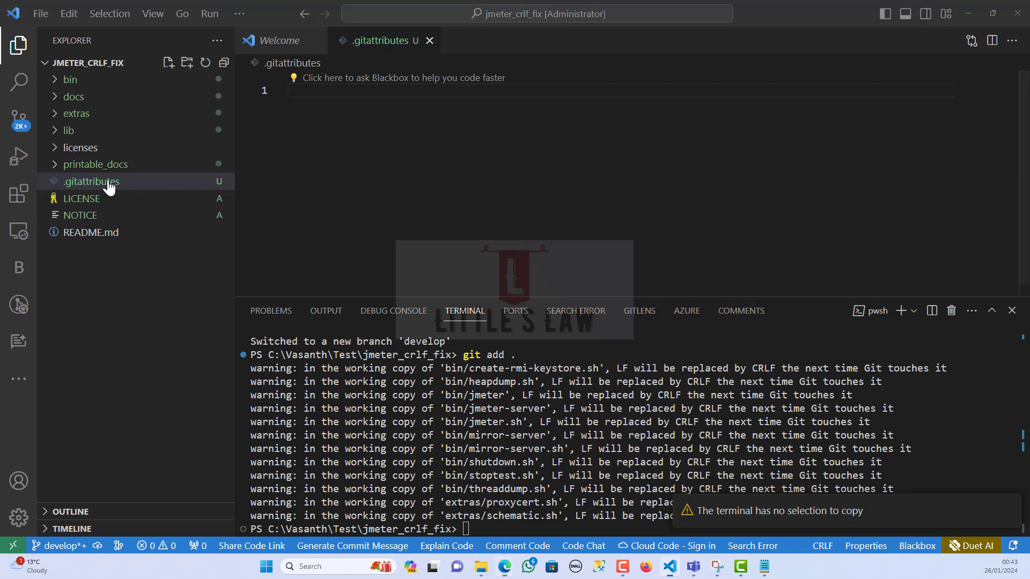
{"action": "left_click", "coordinate": [90, 181]}
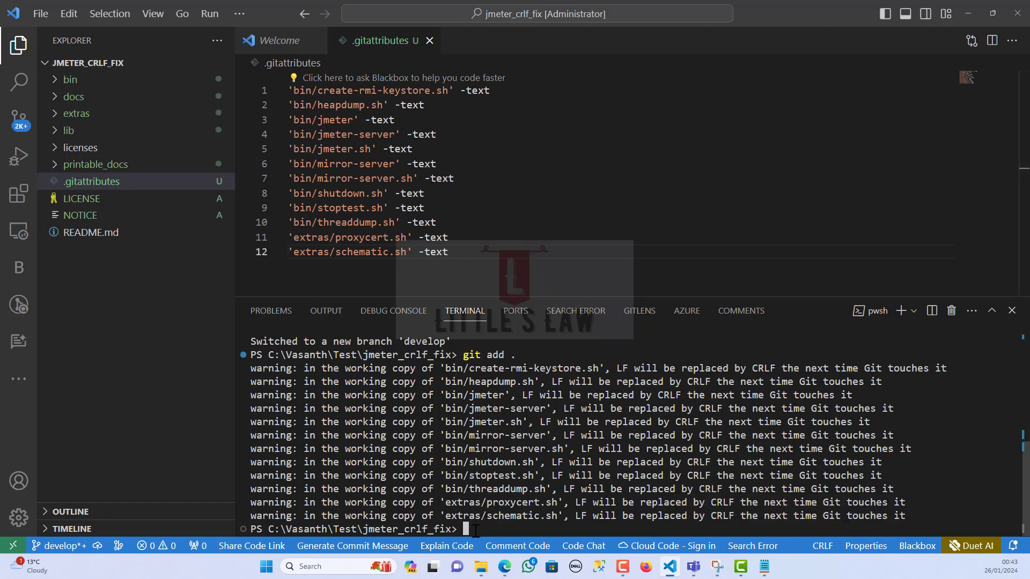
Step: Stage .gitattributes and re-stage everything, reaching 2623 staged changes
{"action": "type", "text": "git add"}
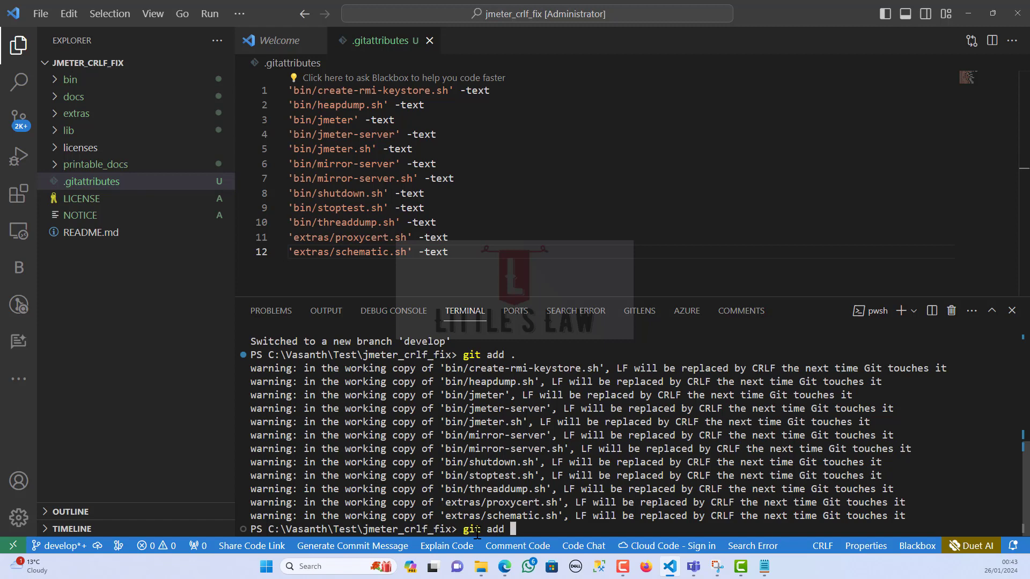
{"action": "type", "text": "."}
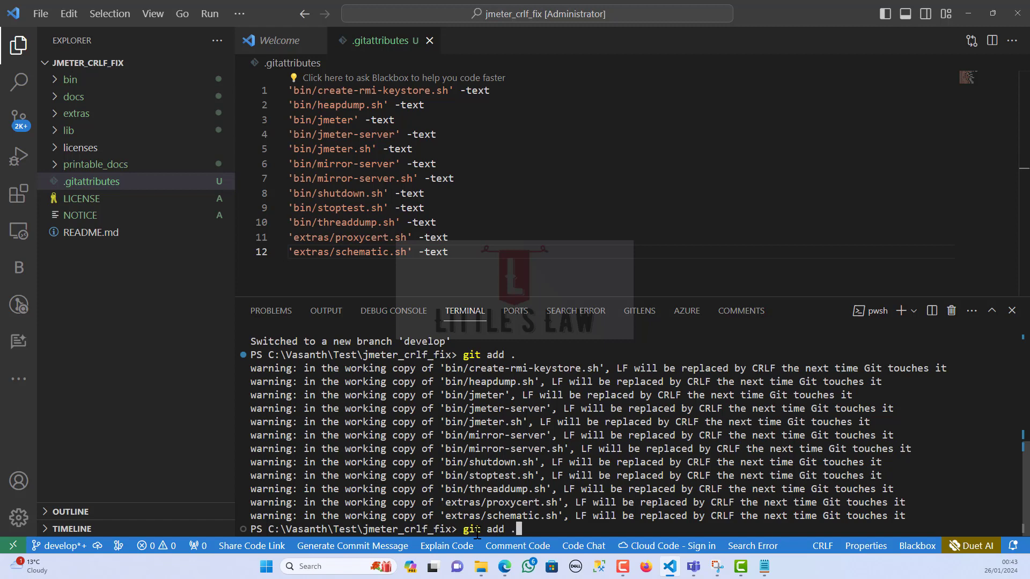
{"action": "type", "text": ".git\\"}
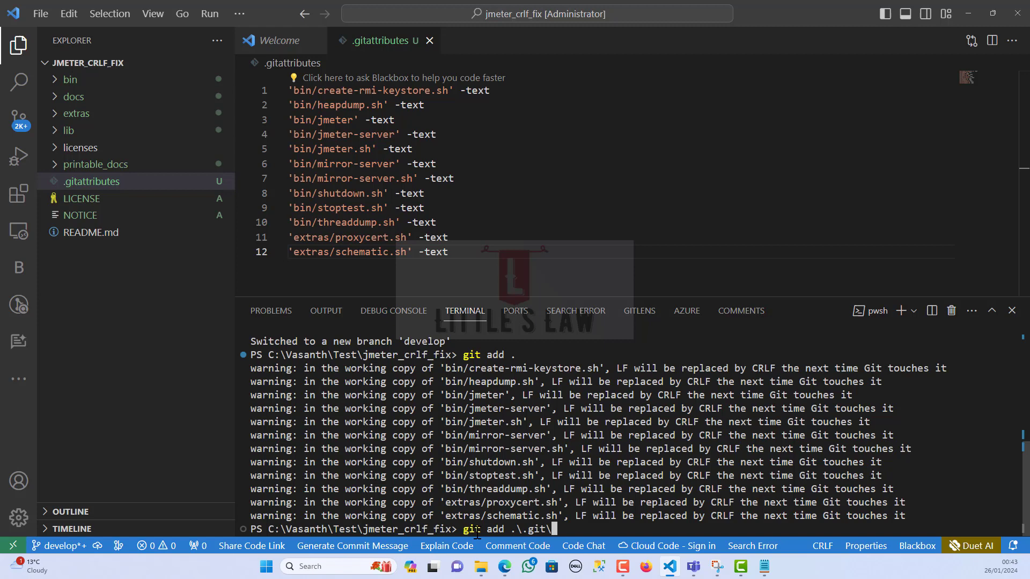
{"action": "key", "text": "Backspace"}
{"action": "type", "text": "attributes"}
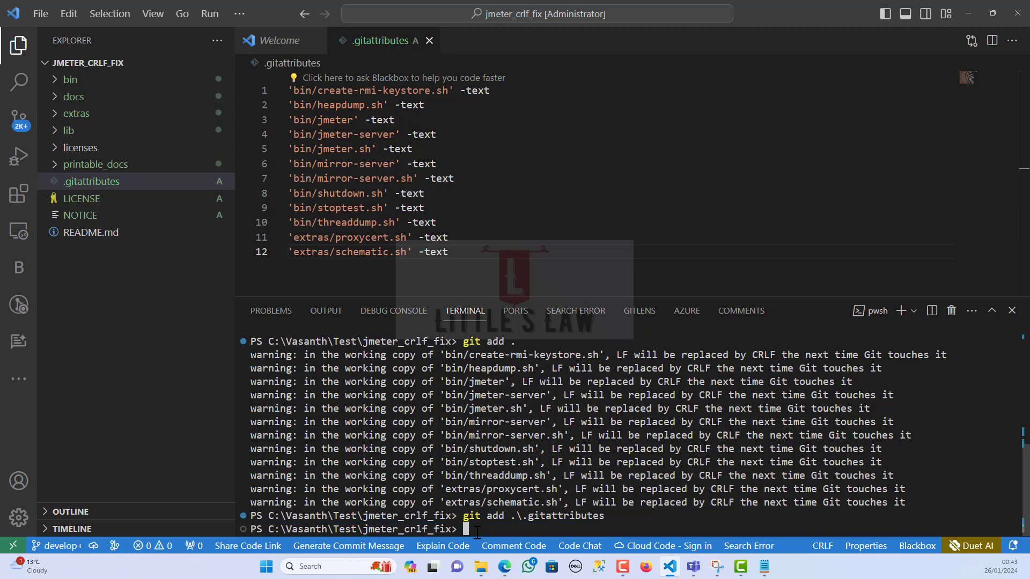
{"action": "type", "text": "git ad"}
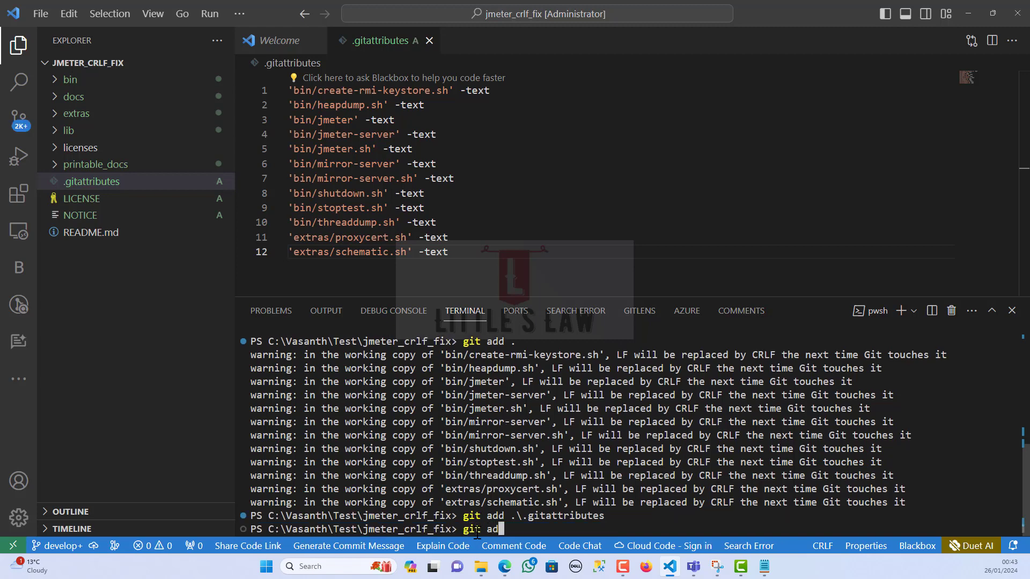
{"action": "type", "text": "."}
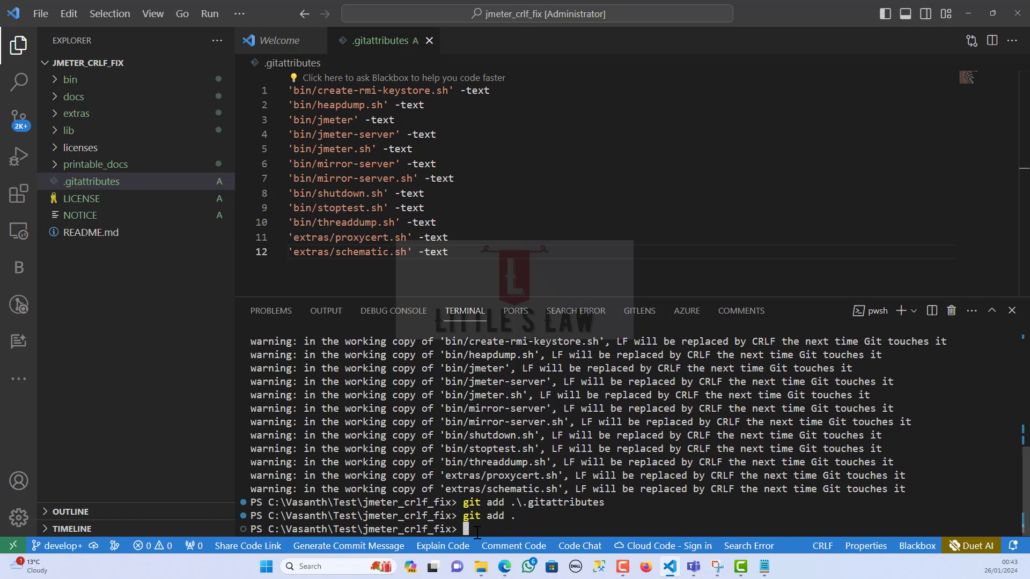
{"action": "type", "text": "git"}
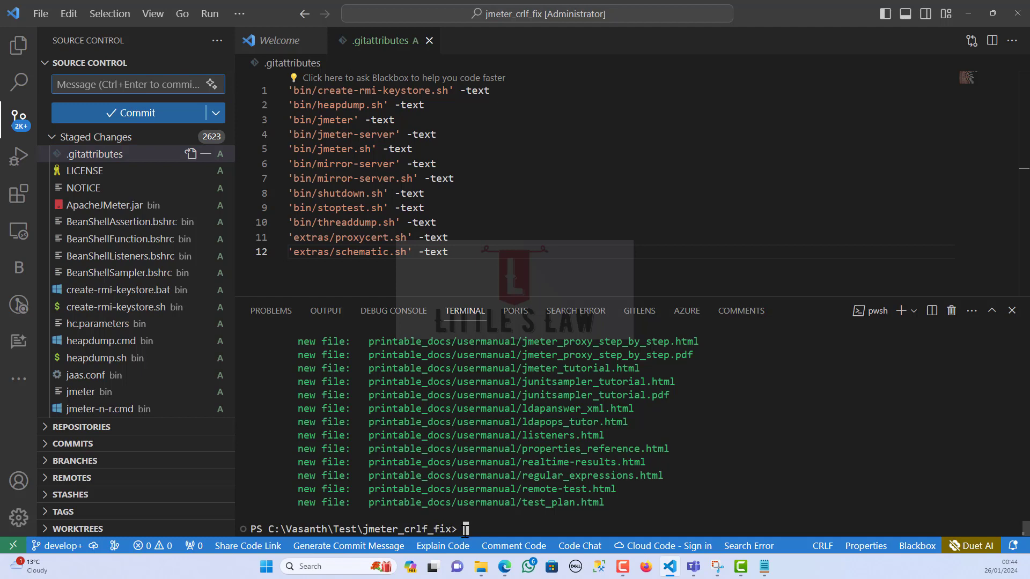
Step: Commit all staged files on develop with the message "First commit"
{"action": "type", "text": "git comi"}
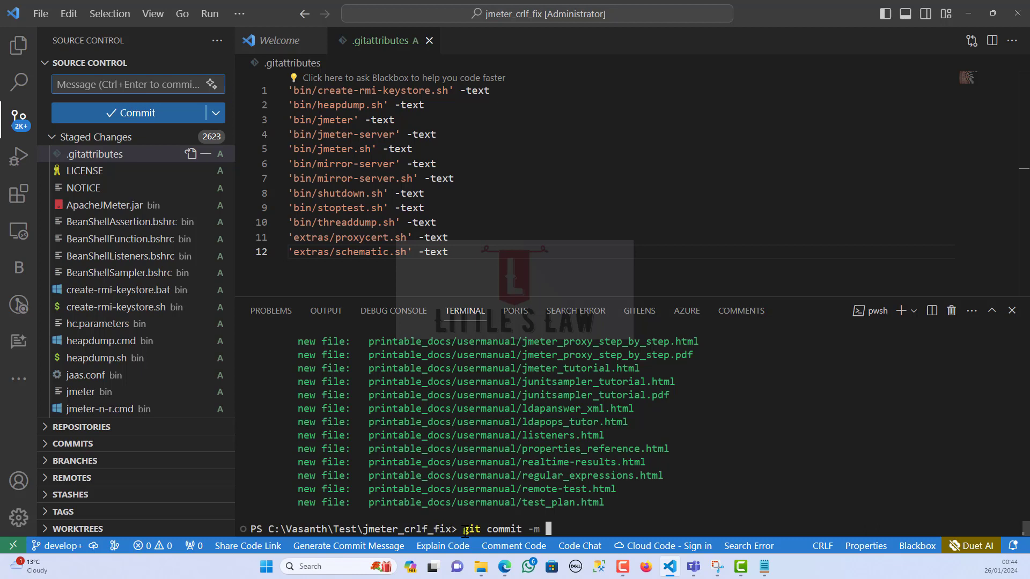
{"action": "type", "text": "\"Fi"}
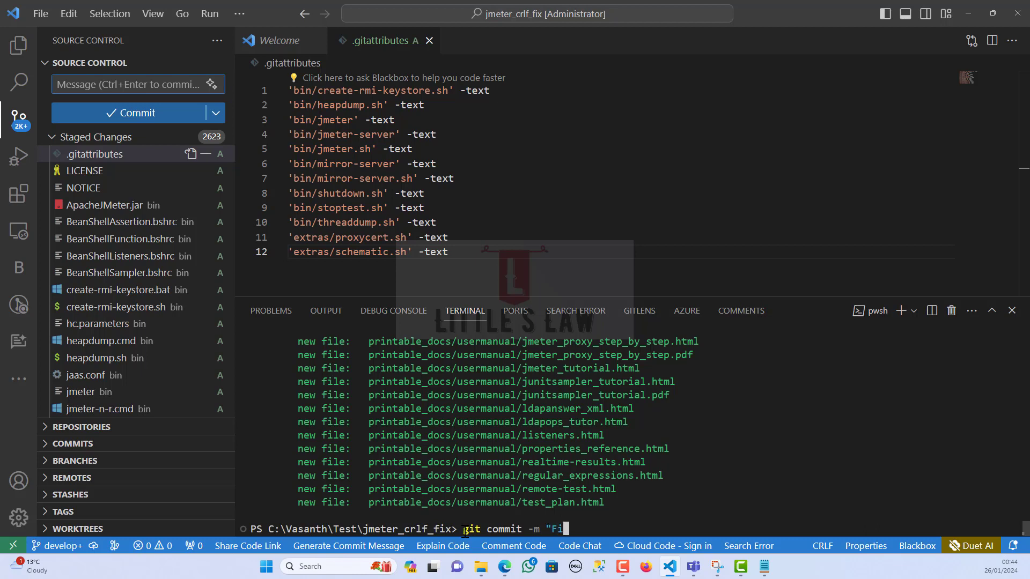
{"action": "type", "text": "rst commit\""}
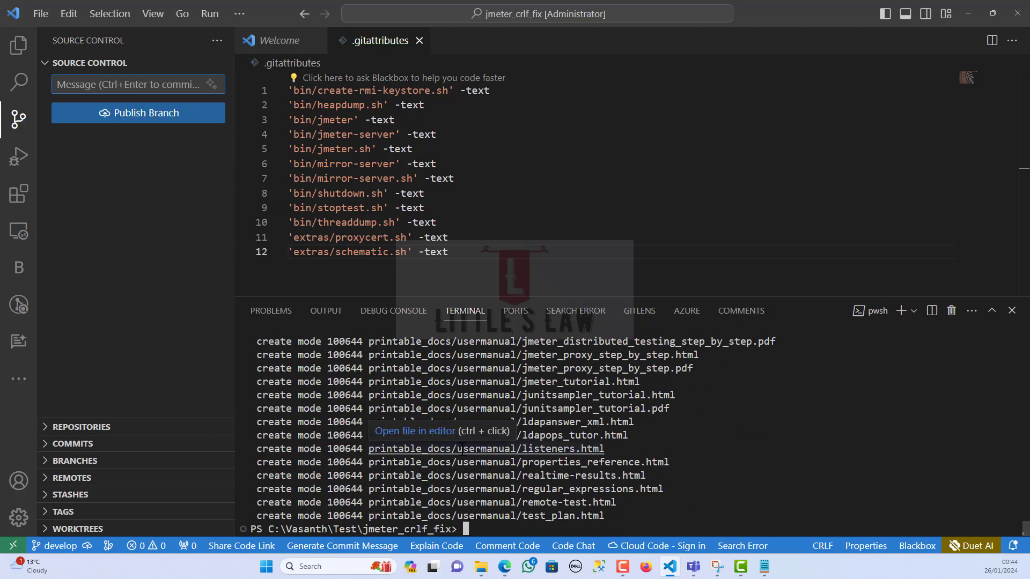
{"action": "left_click", "coordinate": [131, 84]}
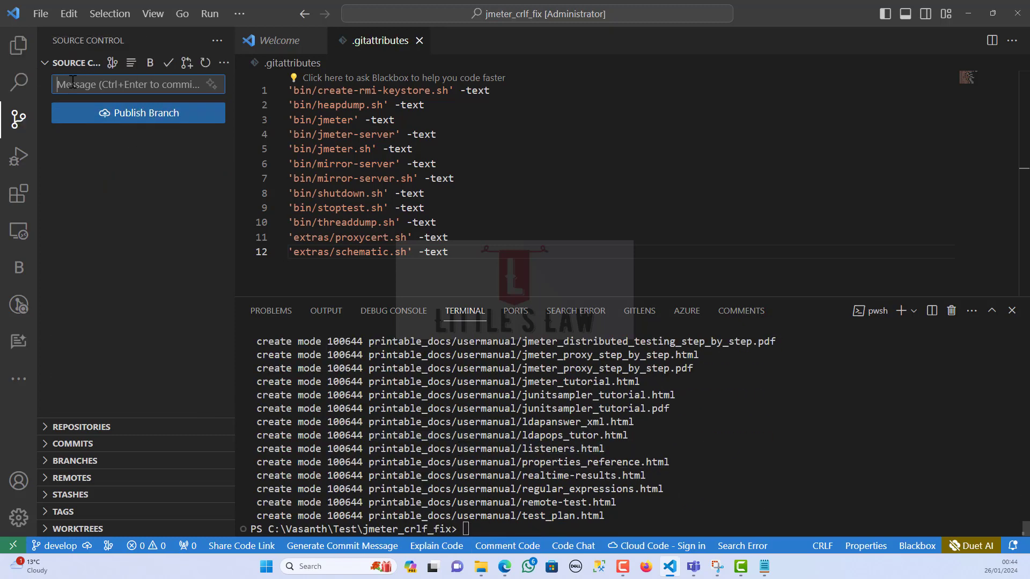
Step: Publish the develop branch to GitHub from Source Control
{"action": "type", "text": "First Commit"}
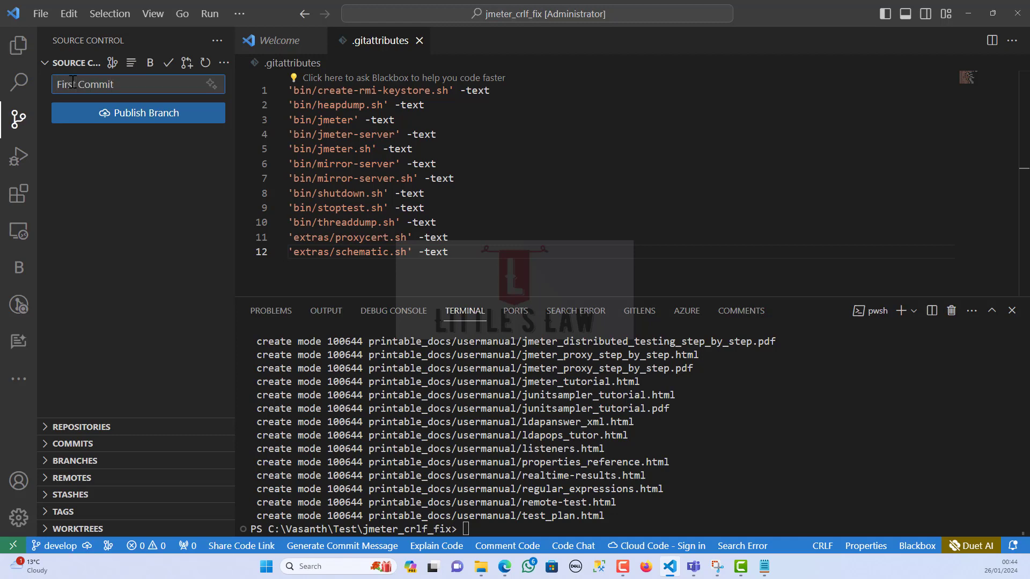
{"action": "left_click", "coordinate": [138, 113]}
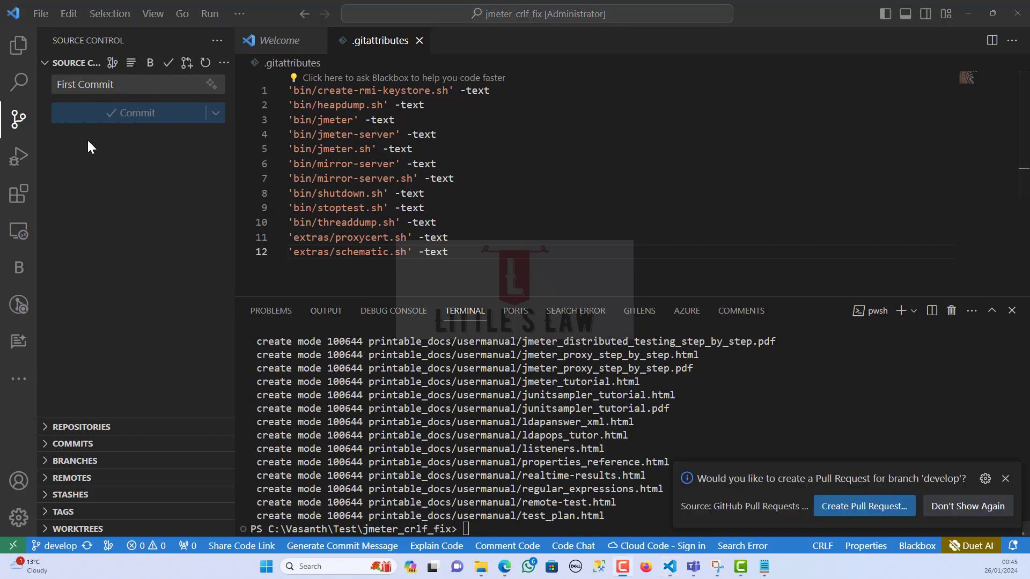
{"action": "mouse_move", "coordinate": [817, 511]}
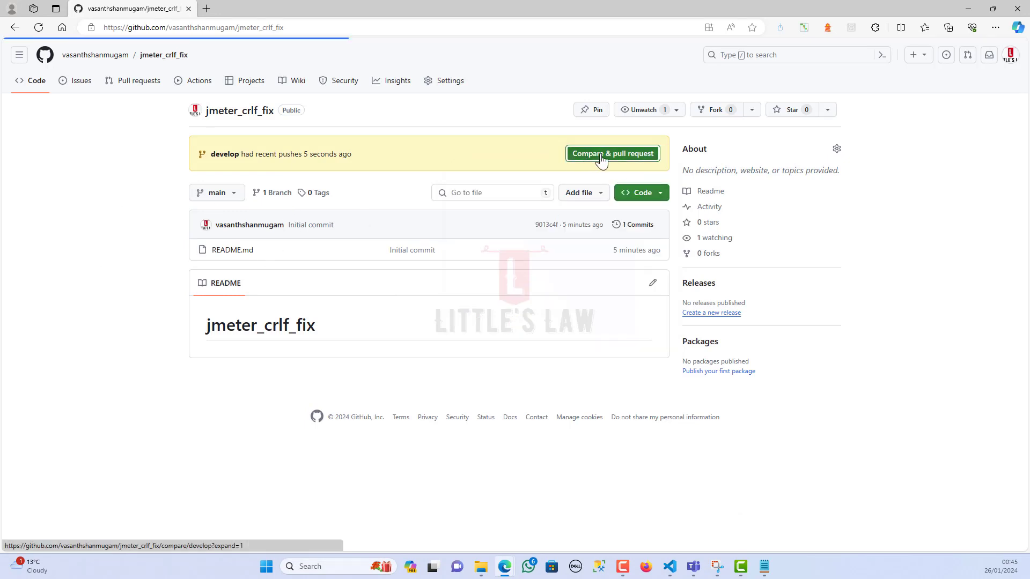
Step: Create pull request #1 'First commit' from develop into main on GitHub
{"action": "left_click", "coordinate": [610, 154]}
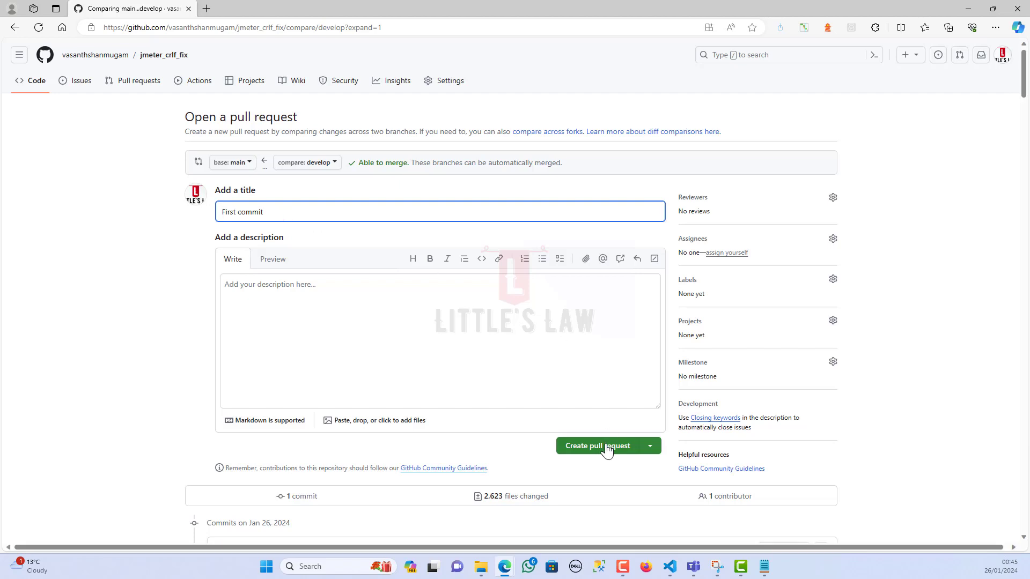
{"action": "left_click", "coordinate": [597, 445]}
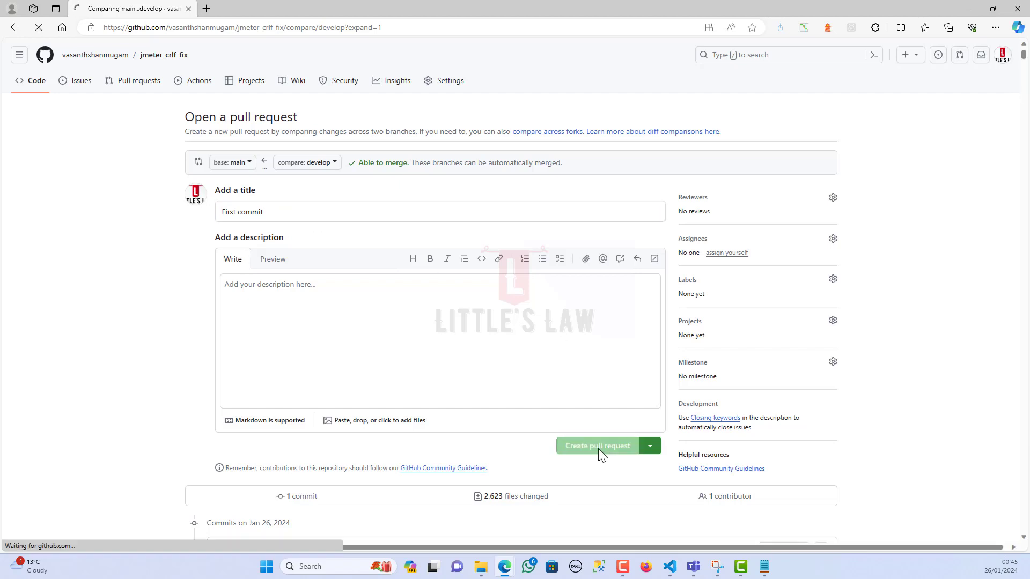
{"action": "left_click", "coordinate": [596, 449]}
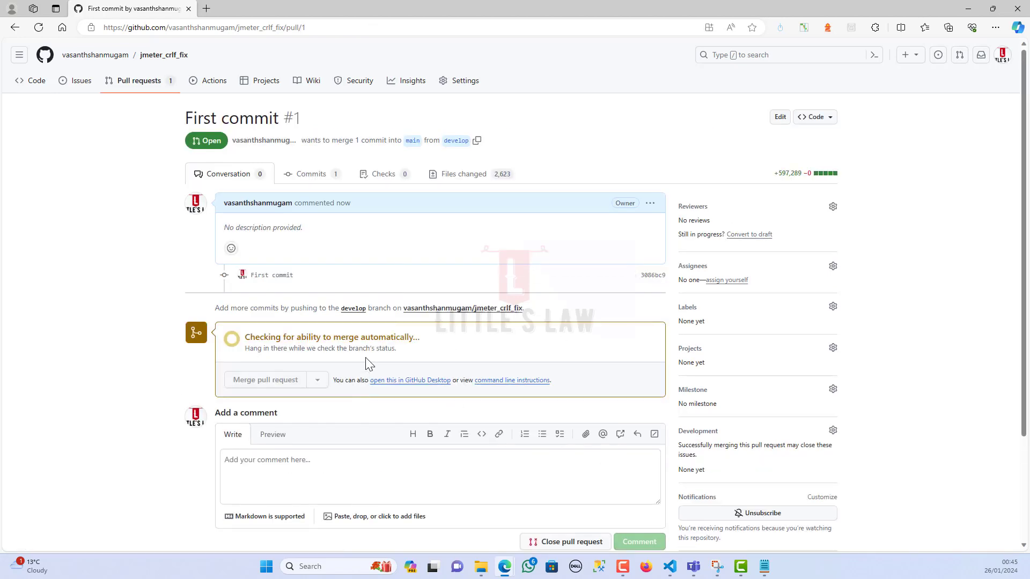
{"action": "scroll", "scroll_direction": "down", "scroll_amount": 3}
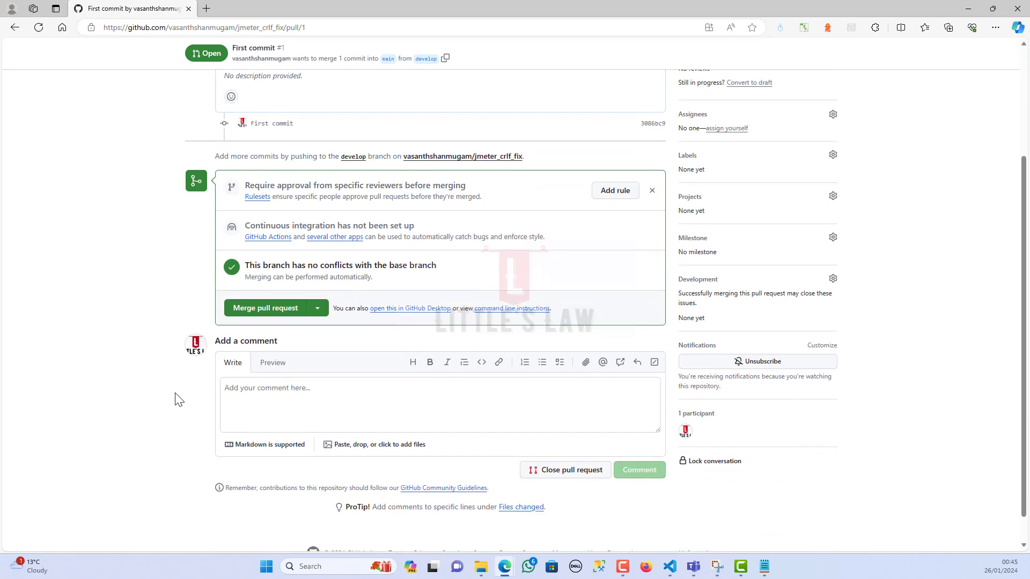
Step: Merge the pull request into main and return to the repository's file listing showing the JMeter files
{"action": "left_click", "coordinate": [265, 307]}
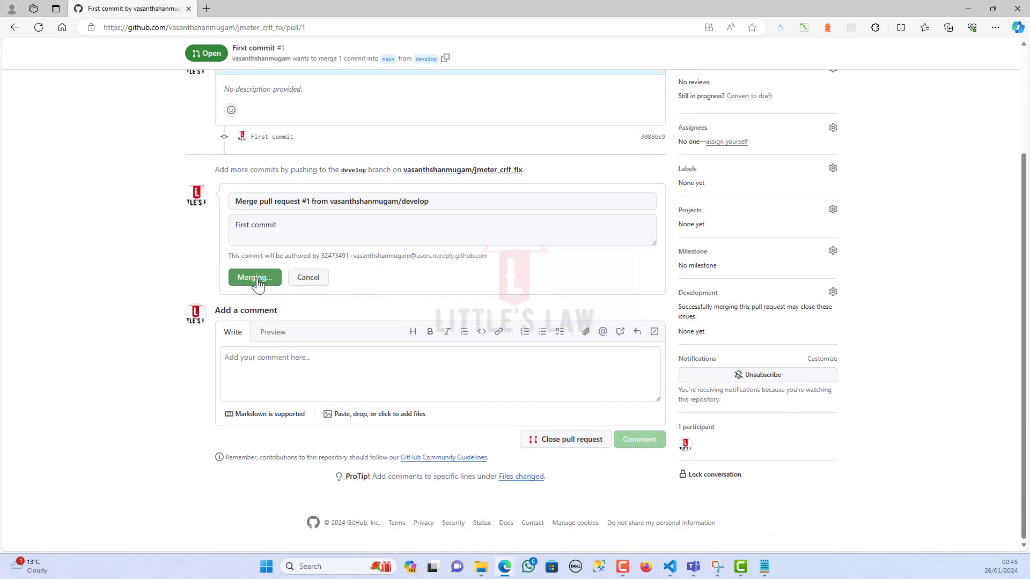
{"action": "left_click", "coordinate": [253, 277]}
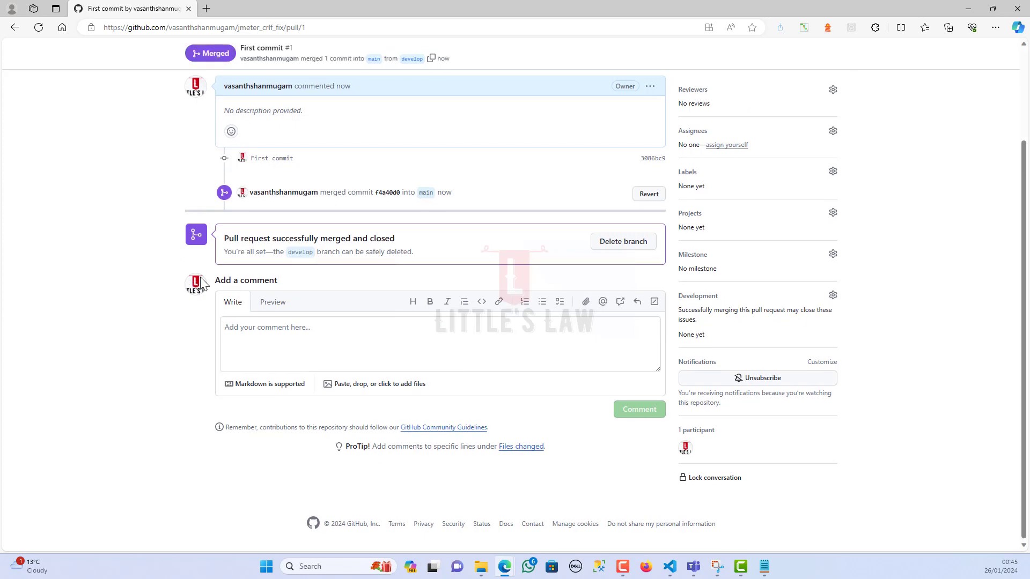
{"action": "scroll", "scroll_direction": "up", "scroll_amount": 3}
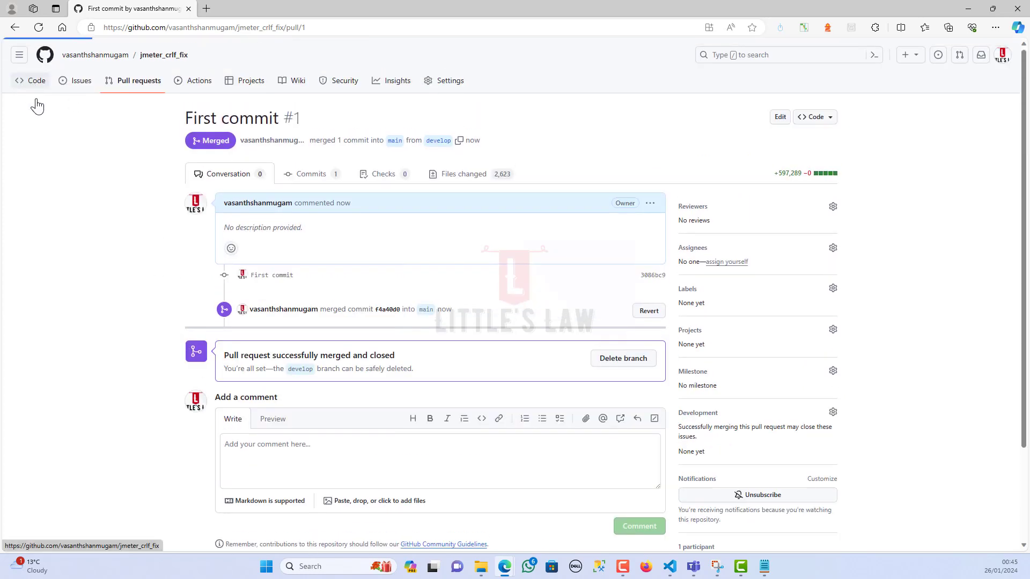
{"action": "left_click", "coordinate": [30, 80]}
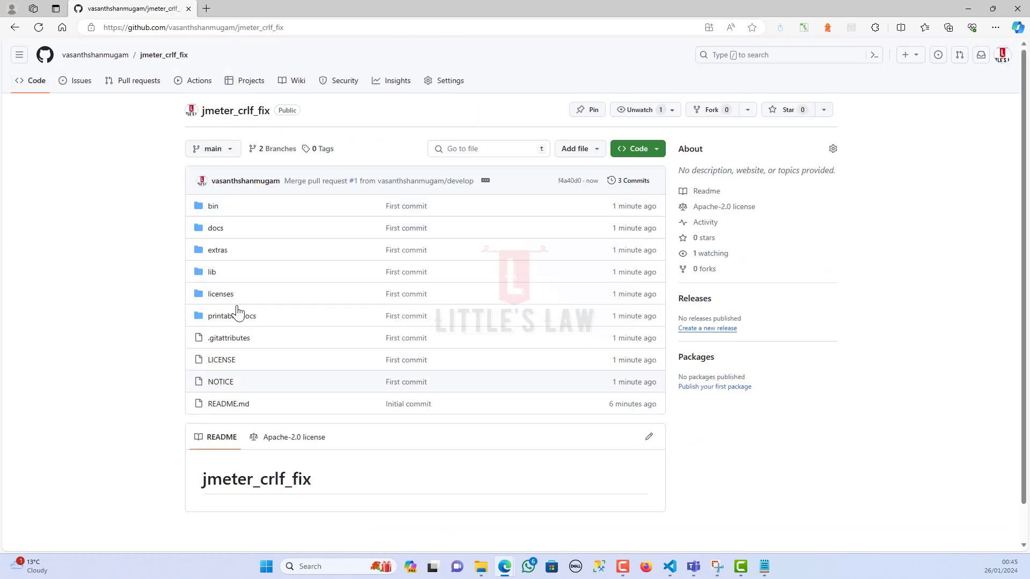